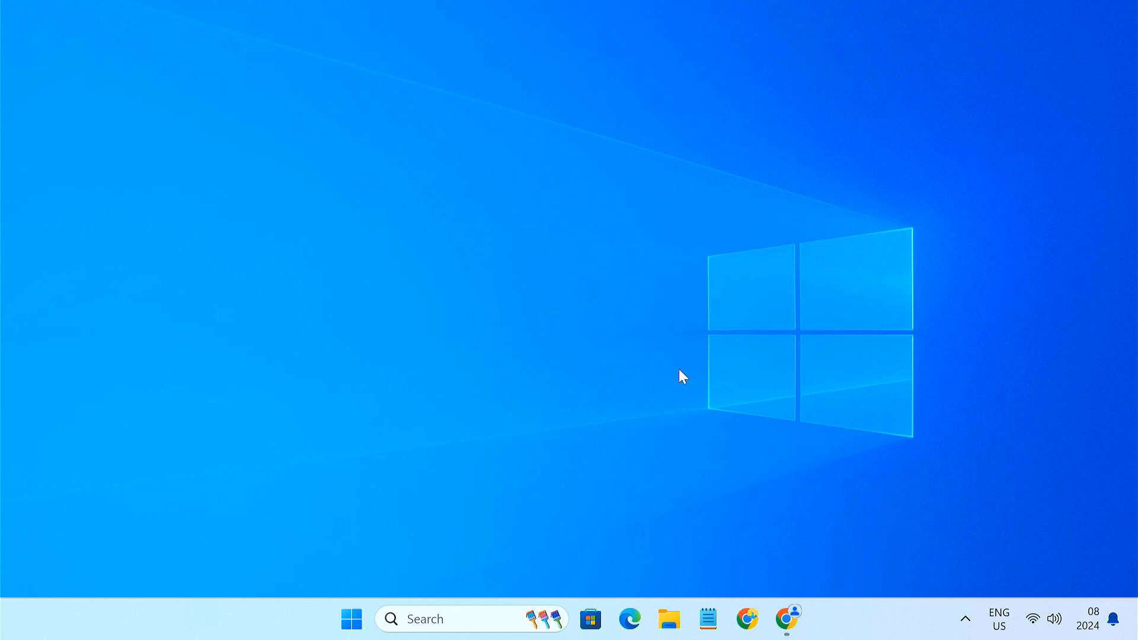
mouse_move(674, 386)
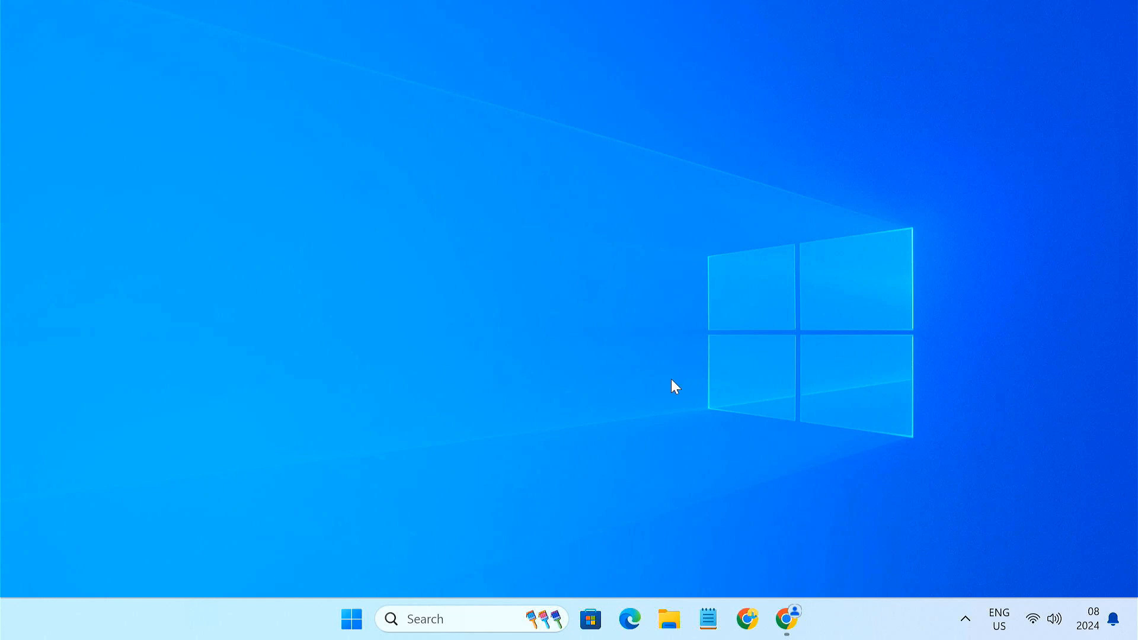
- Open Disk Management without initializing, showing the uninitialized 119.24 GB Disk 1
right_click(351, 618)
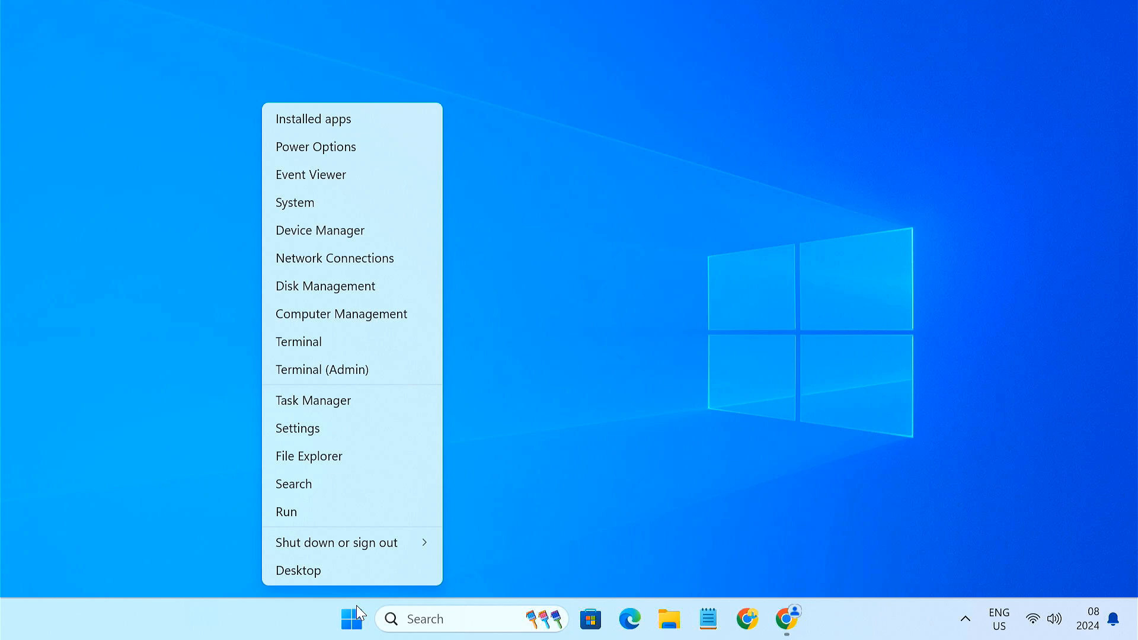
click(381, 294)
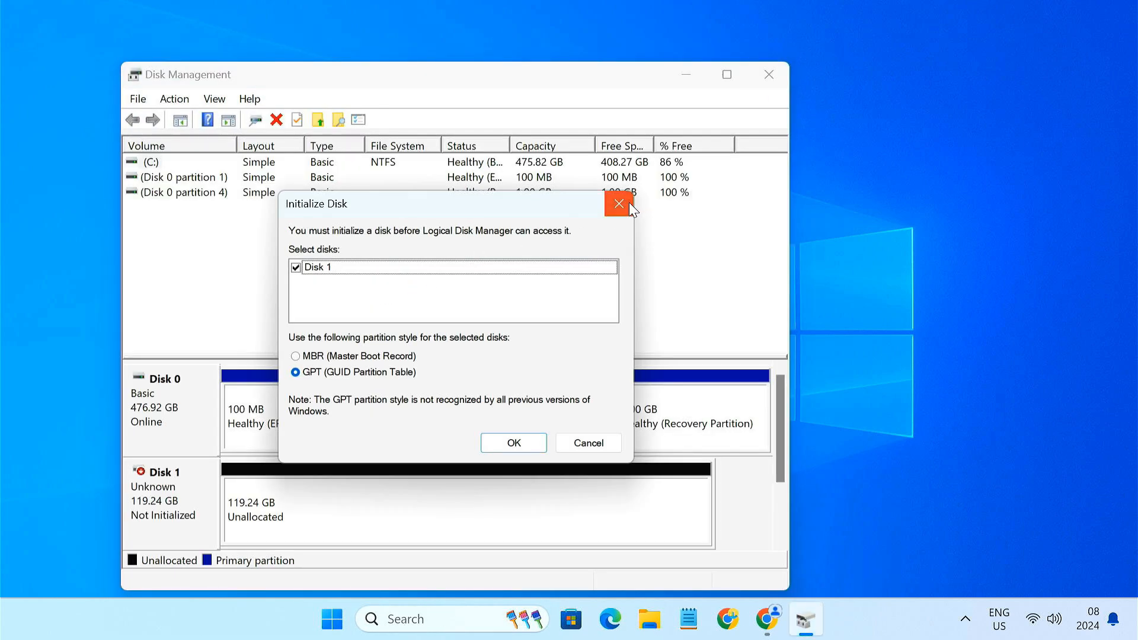
click(618, 203)
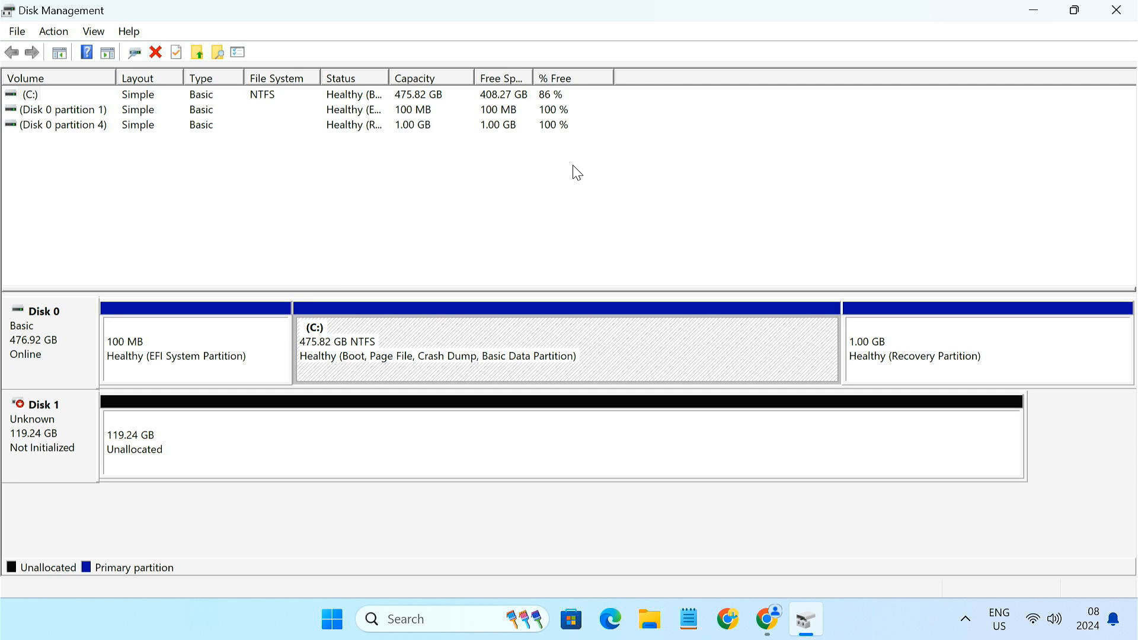
mouse_move(46, 432)
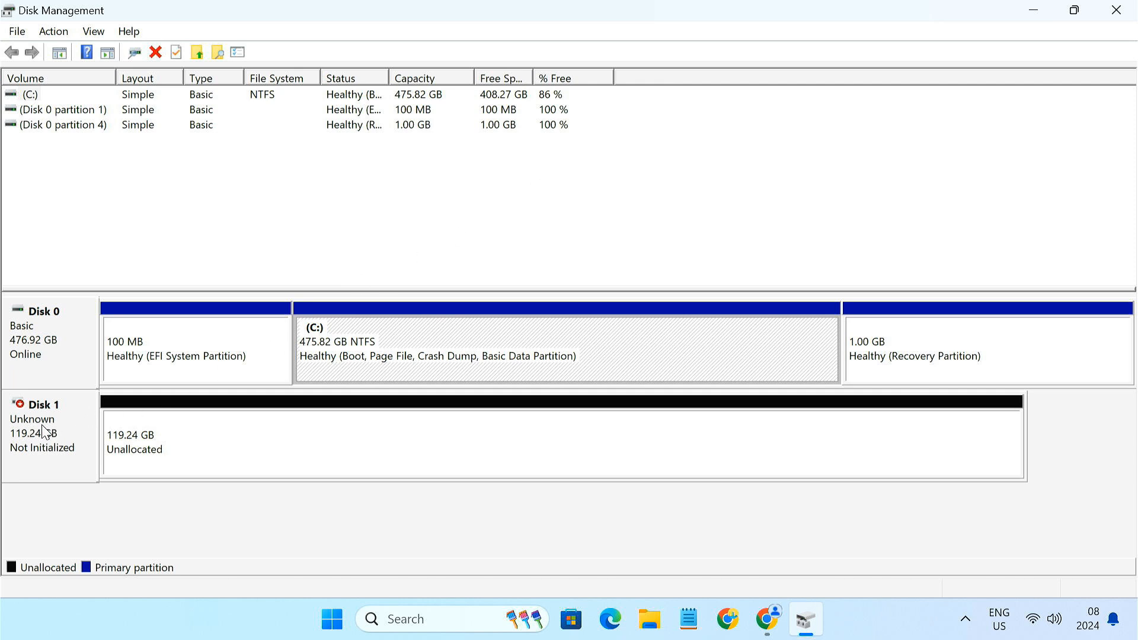
mouse_move(47, 469)
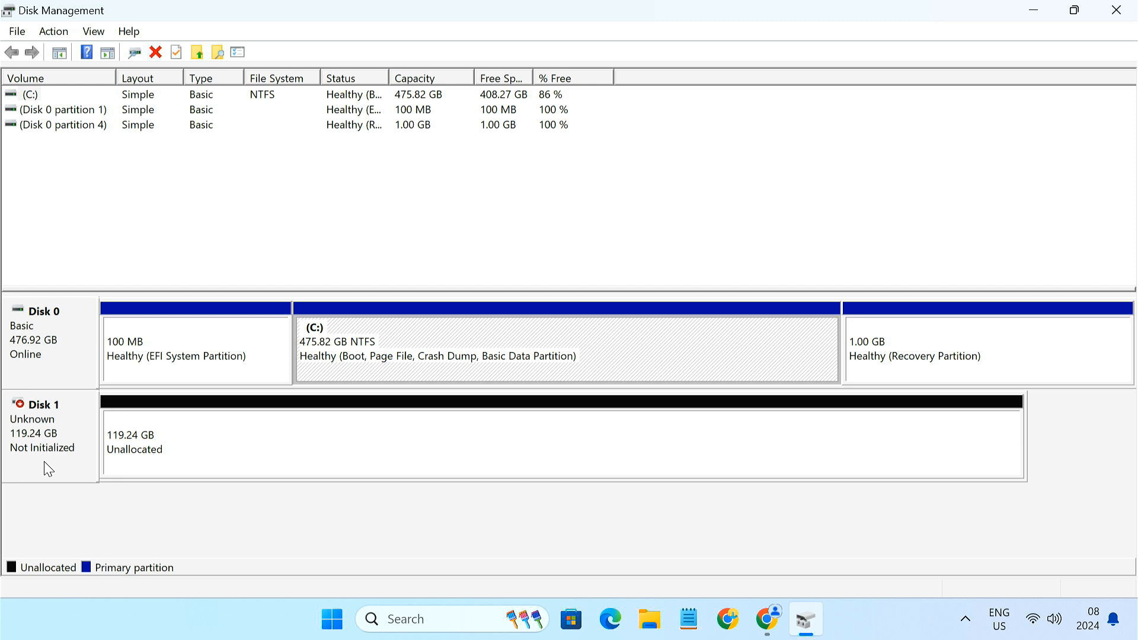
- Initialize the 119.24 GB Disk 1 with the GPT partition style
right_click(48, 435)
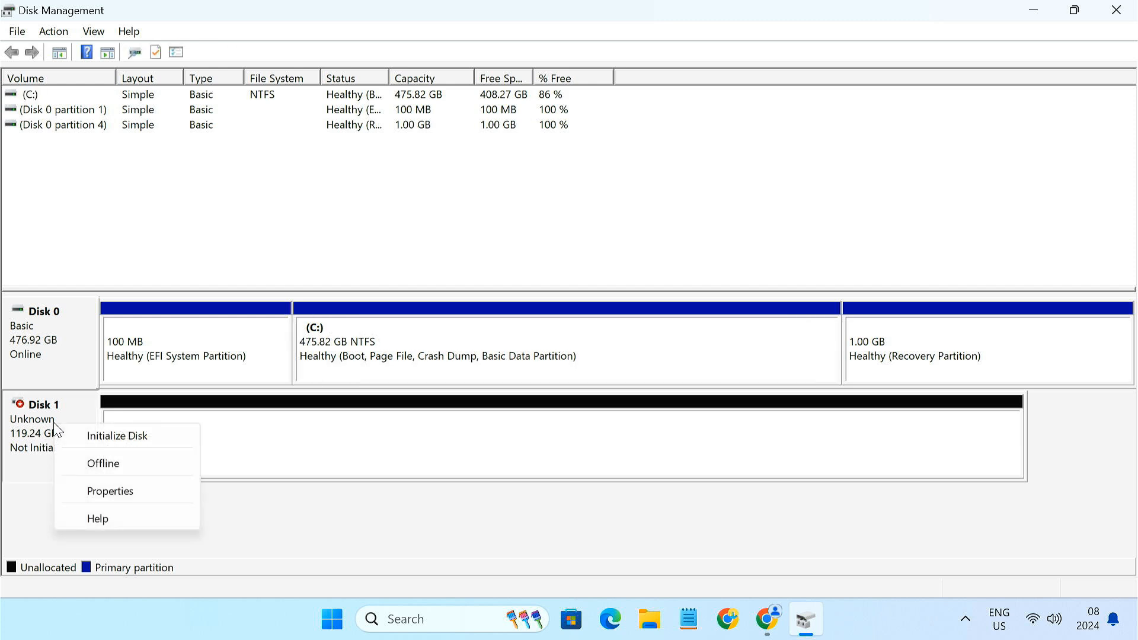
mouse_move(127, 435)
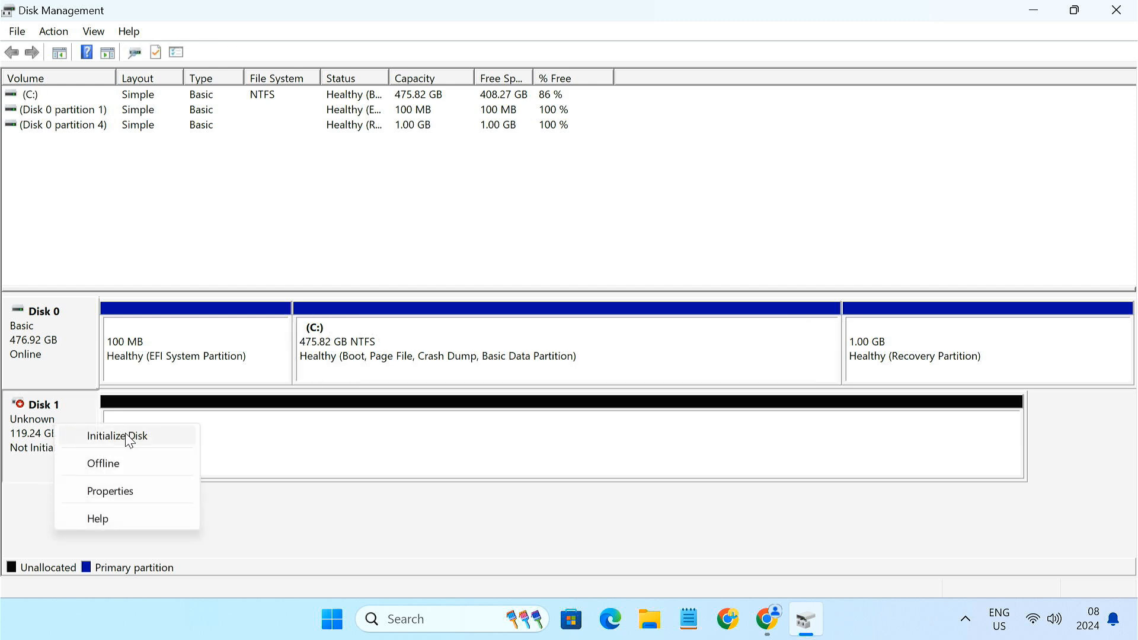
click(116, 436)
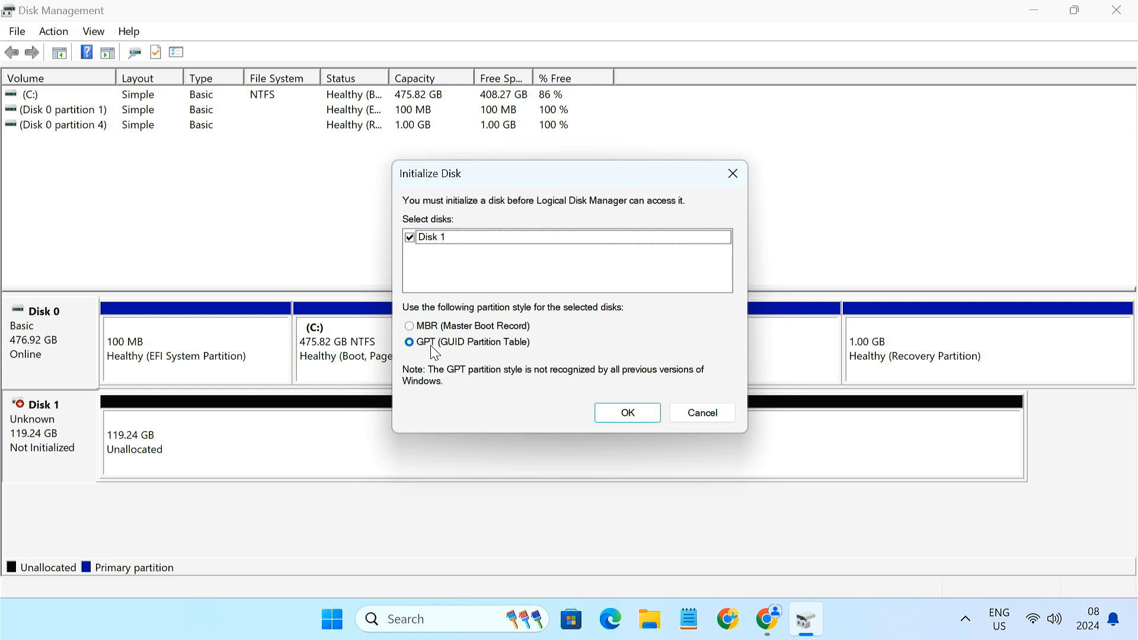
mouse_move(644, 430)
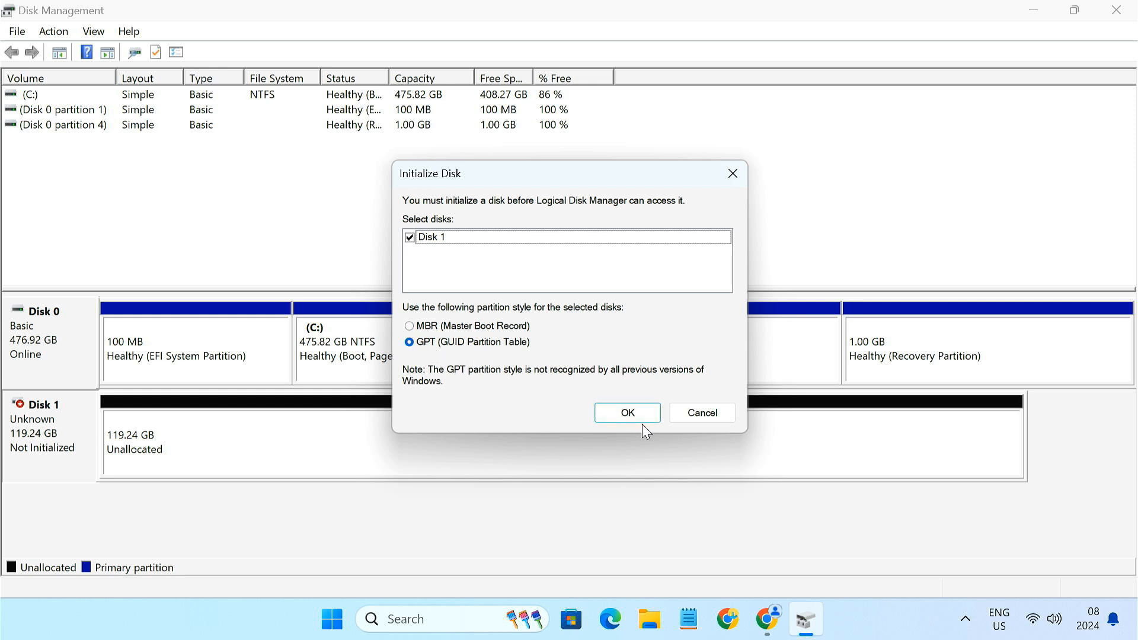
click(625, 412)
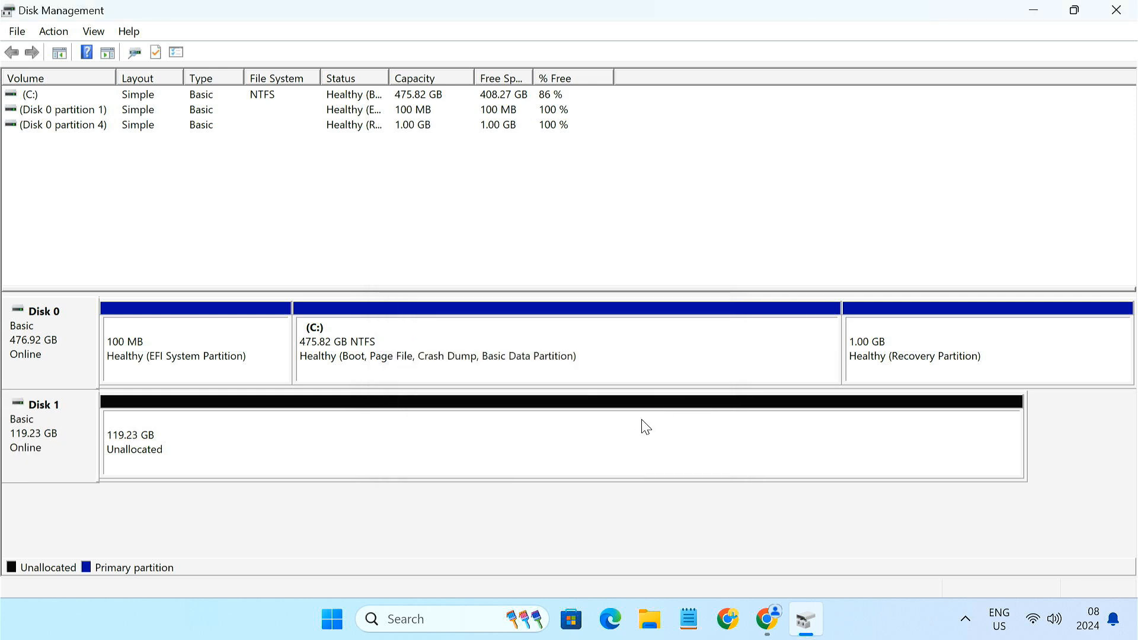
mouse_move(47, 463)
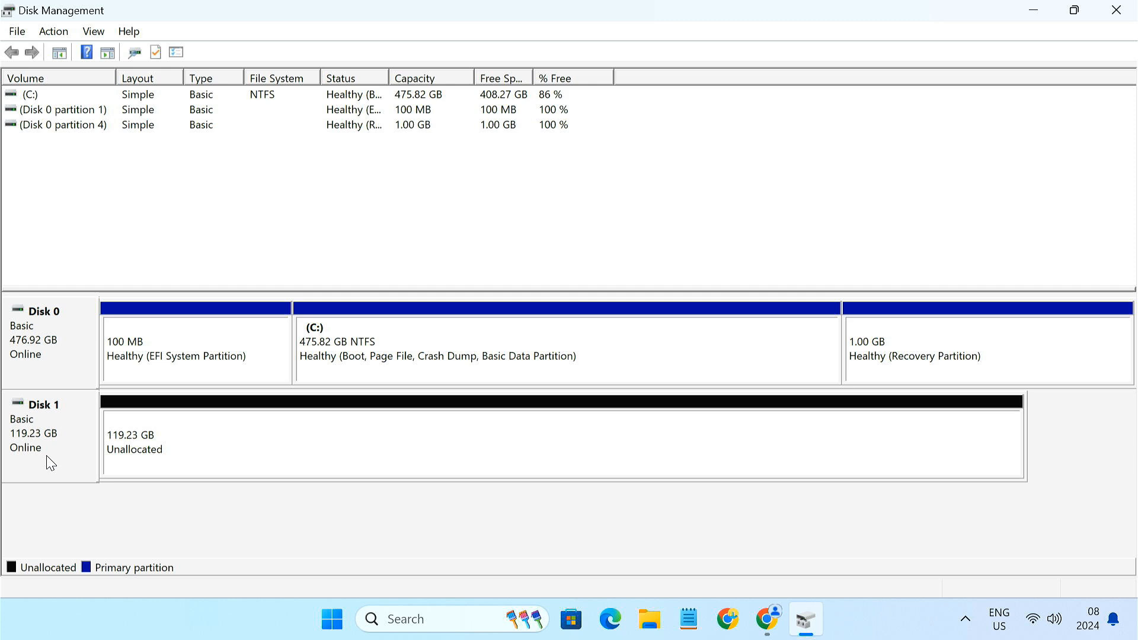
mouse_move(205, 444)
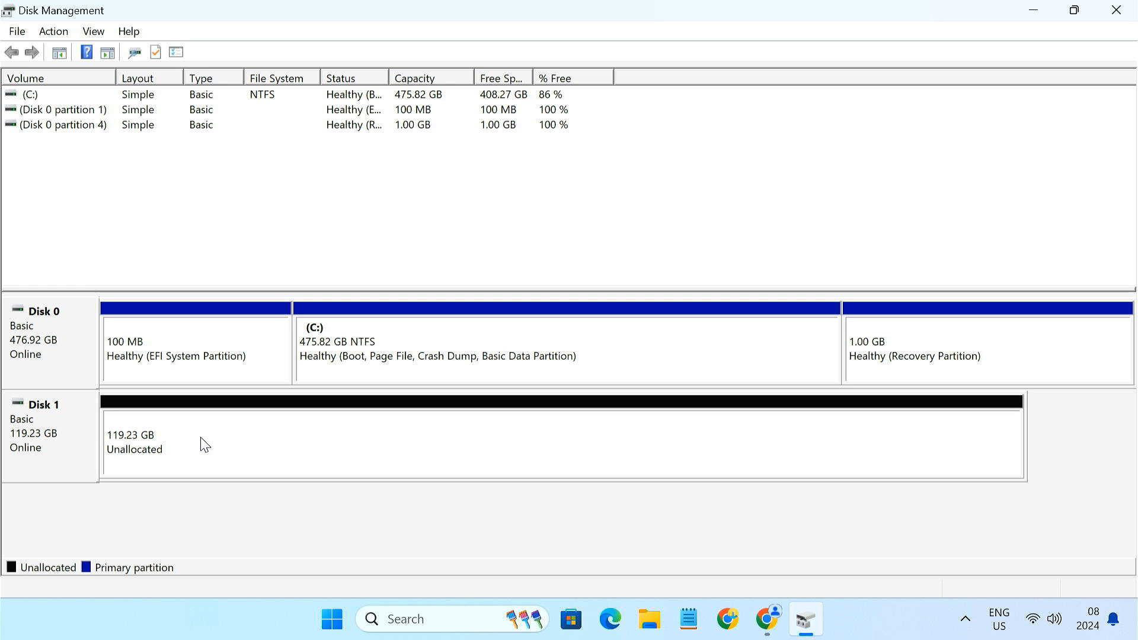
- Create a full-size NTFS New Volume (D:) on Disk 1, then close Disk Management
right_click(210, 440)
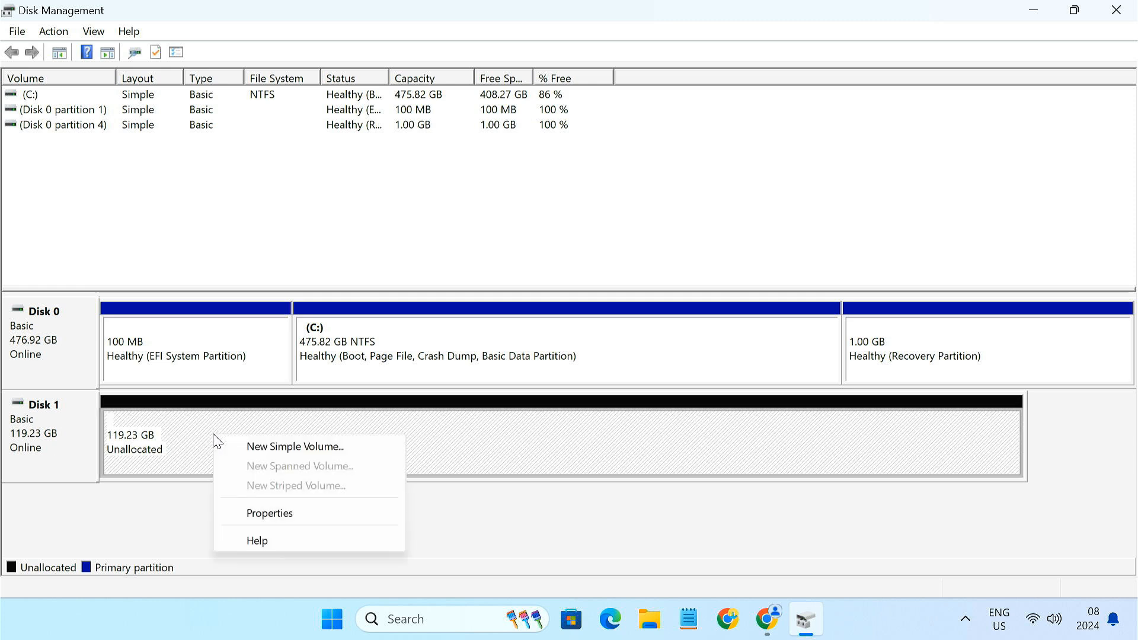
mouse_move(285, 447)
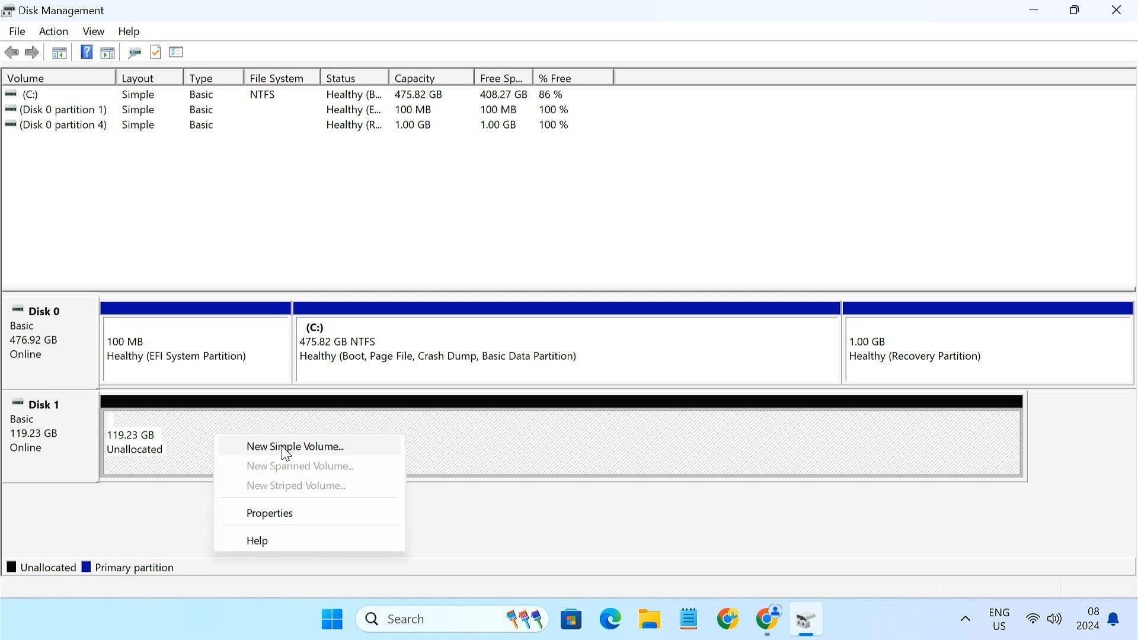
click(294, 446)
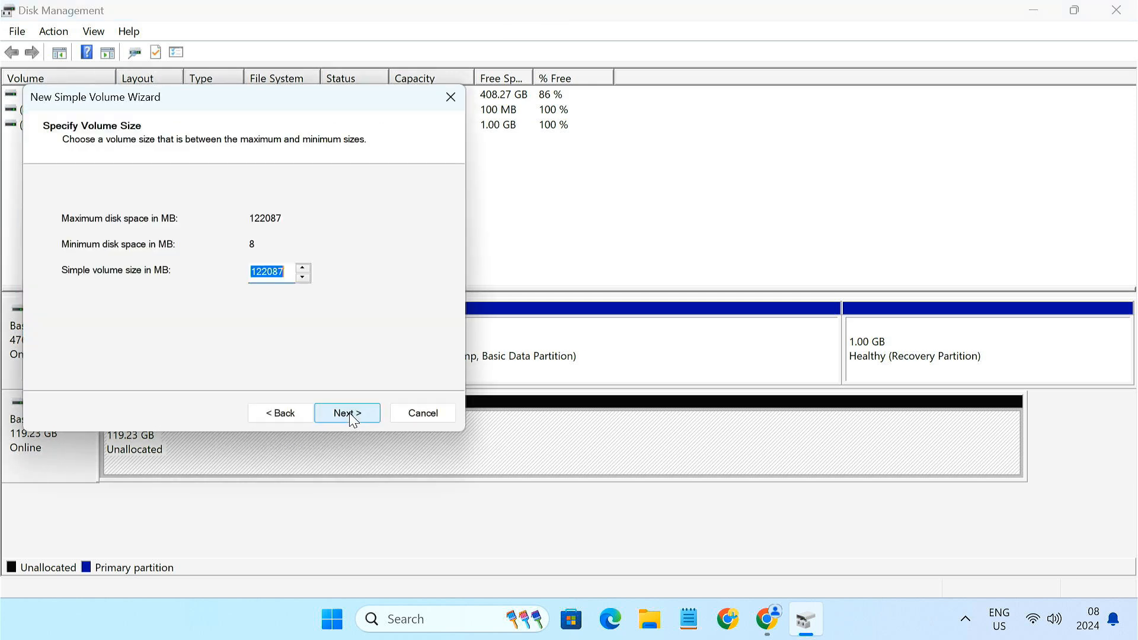
click(347, 412)
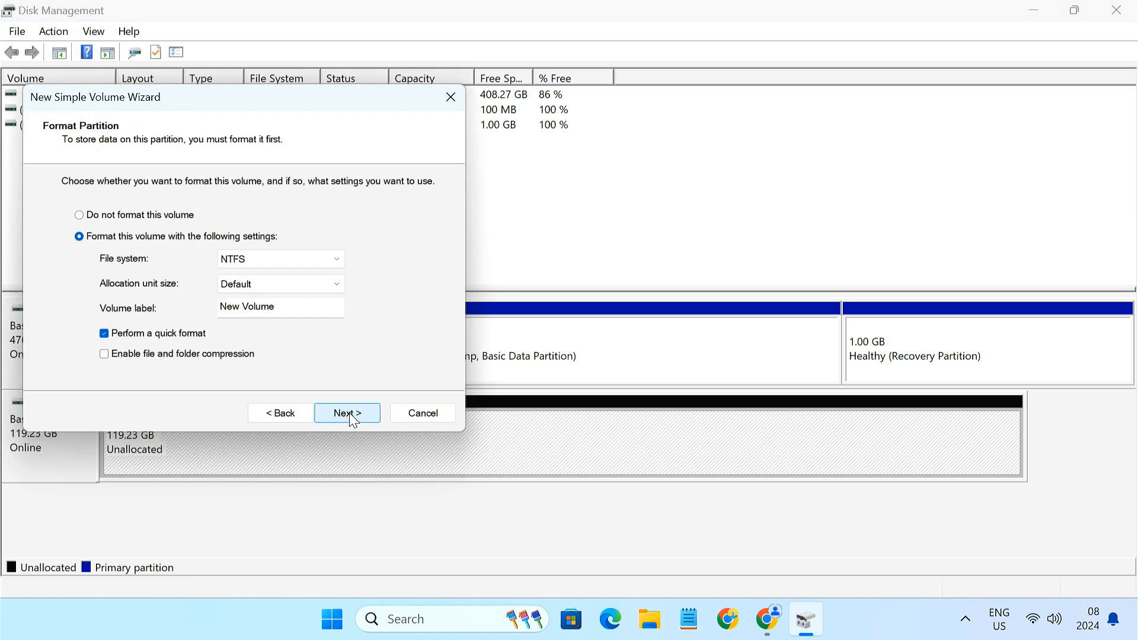
click(347, 412)
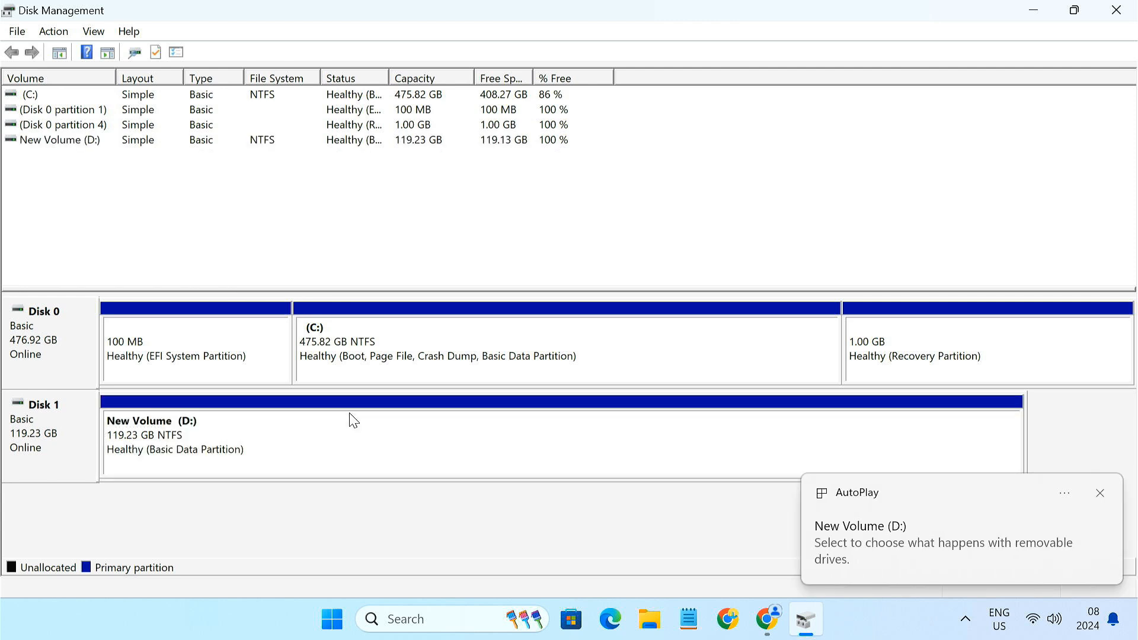
click(1100, 493)
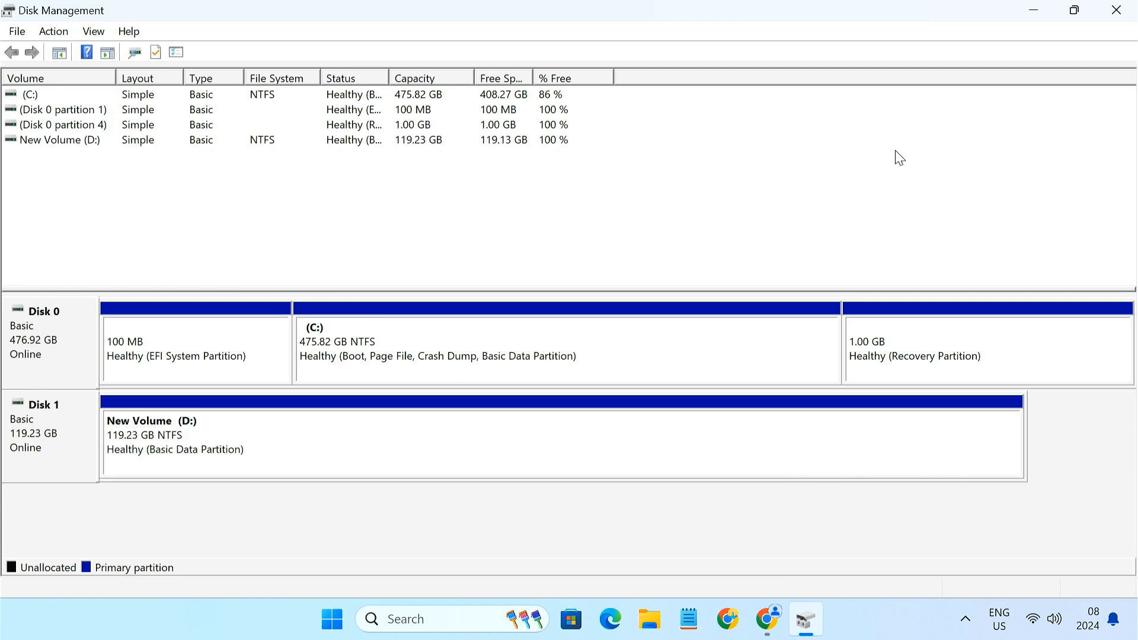
click(1116, 10)
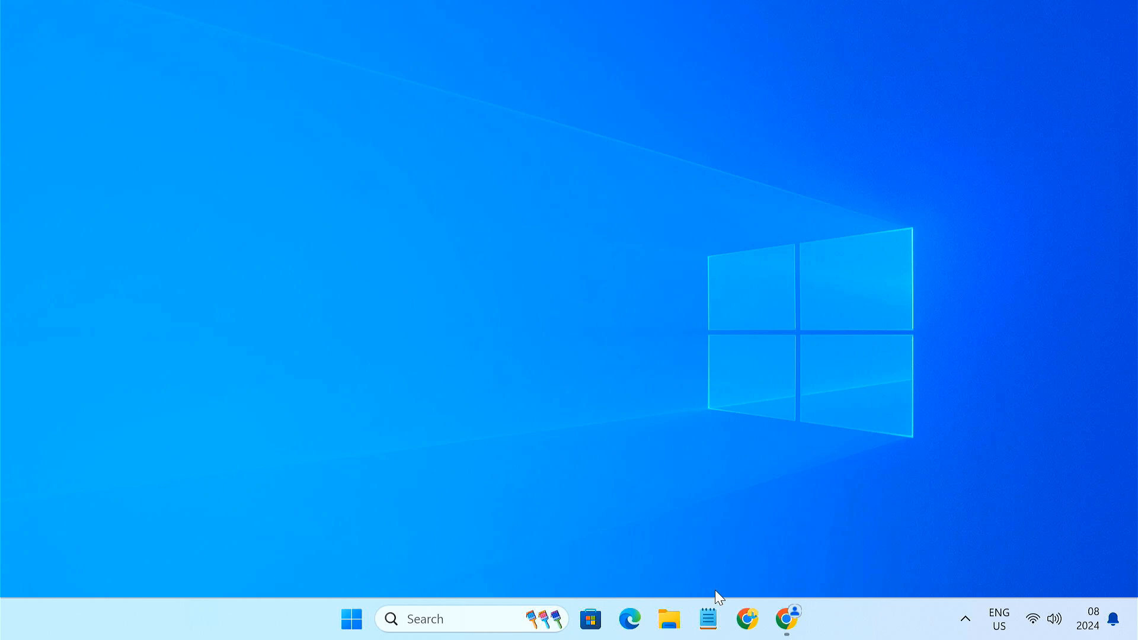
- Compare Local Disk (C:) at 408 GB free with the empty New Volume (D:) in This PC
click(668, 618)
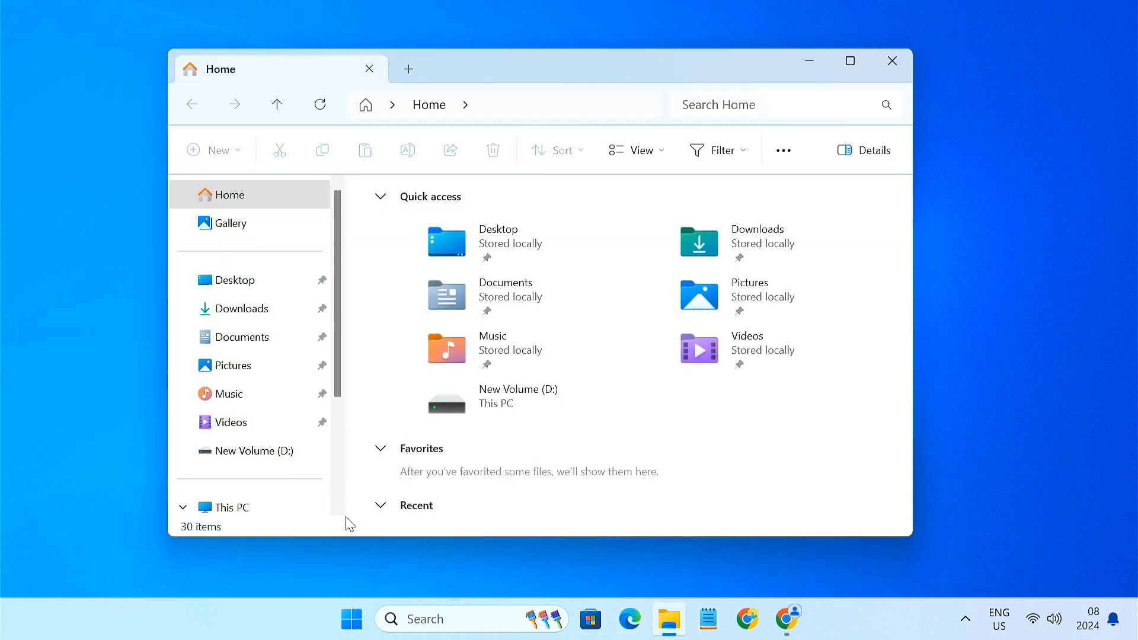
click(226, 506)
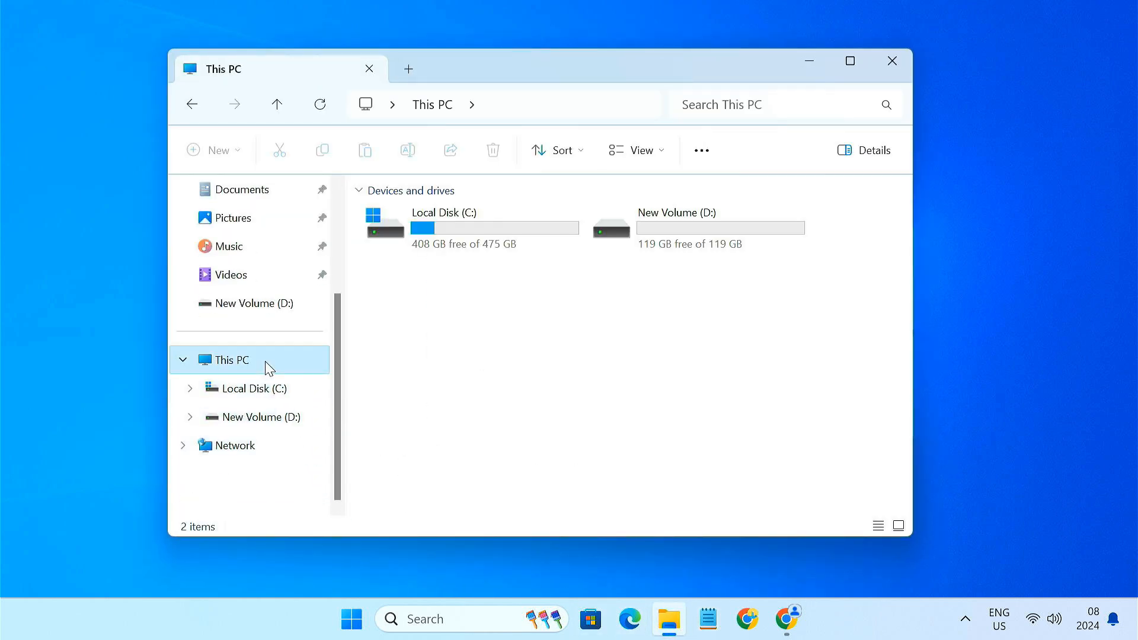
click(696, 227)
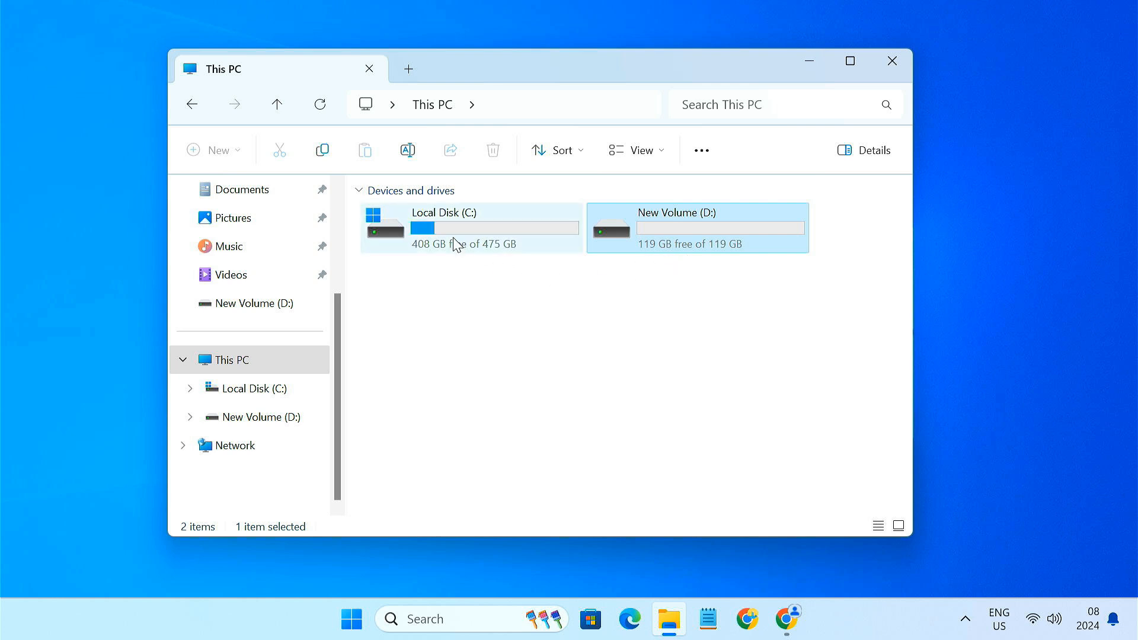
click(470, 227)
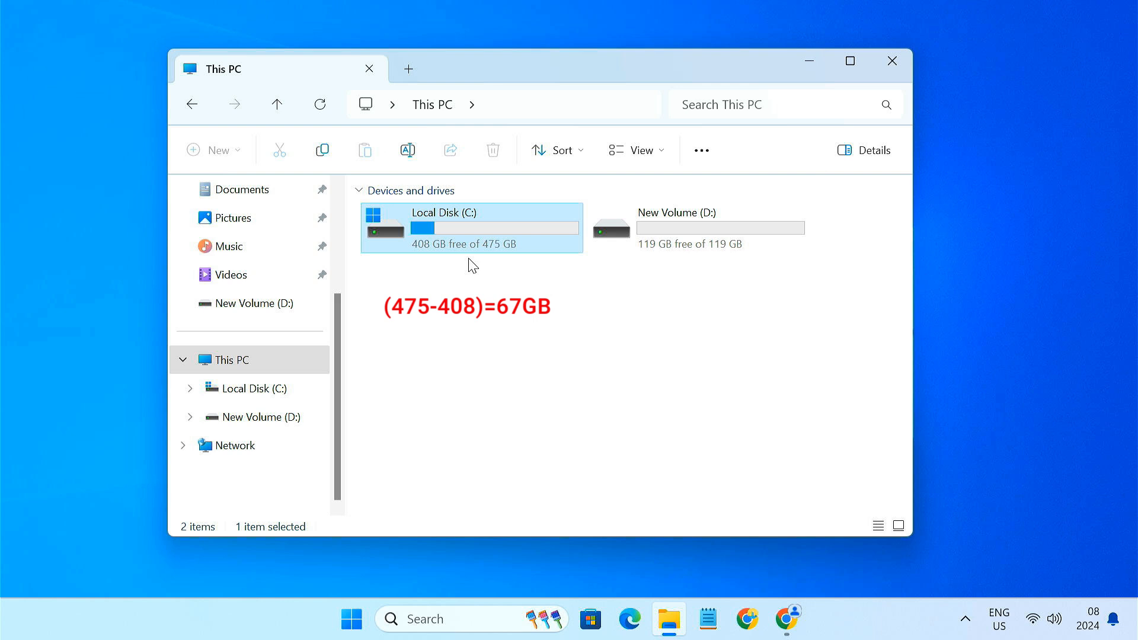
click(695, 227)
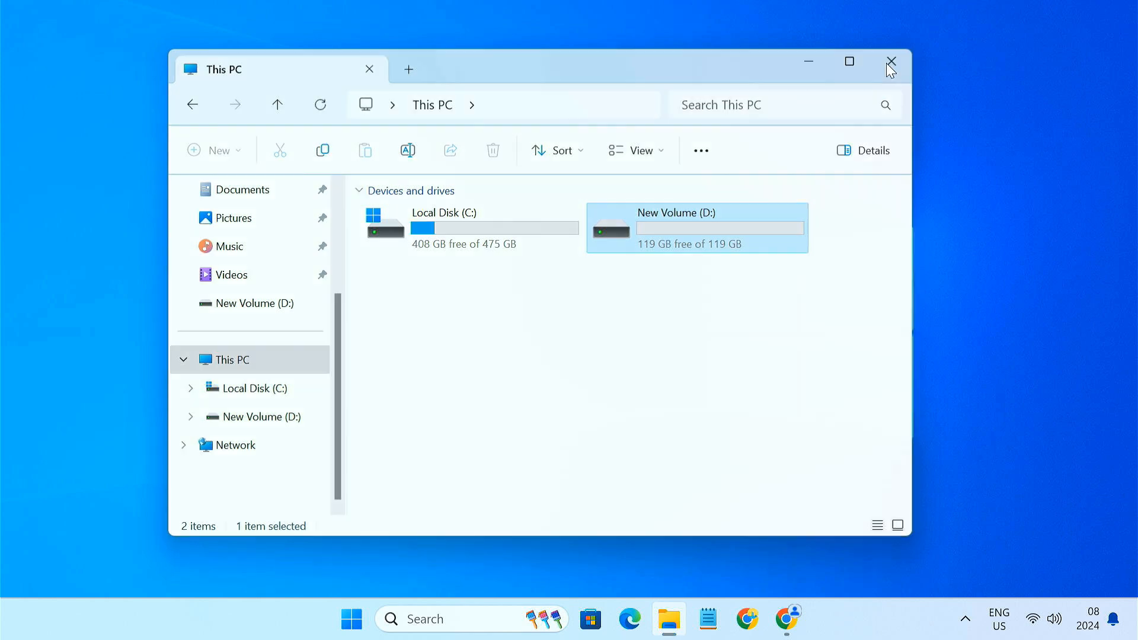
- Search 'macrium reflect' and request the 64-bit Reflect 8 Home free trial
click(786, 618)
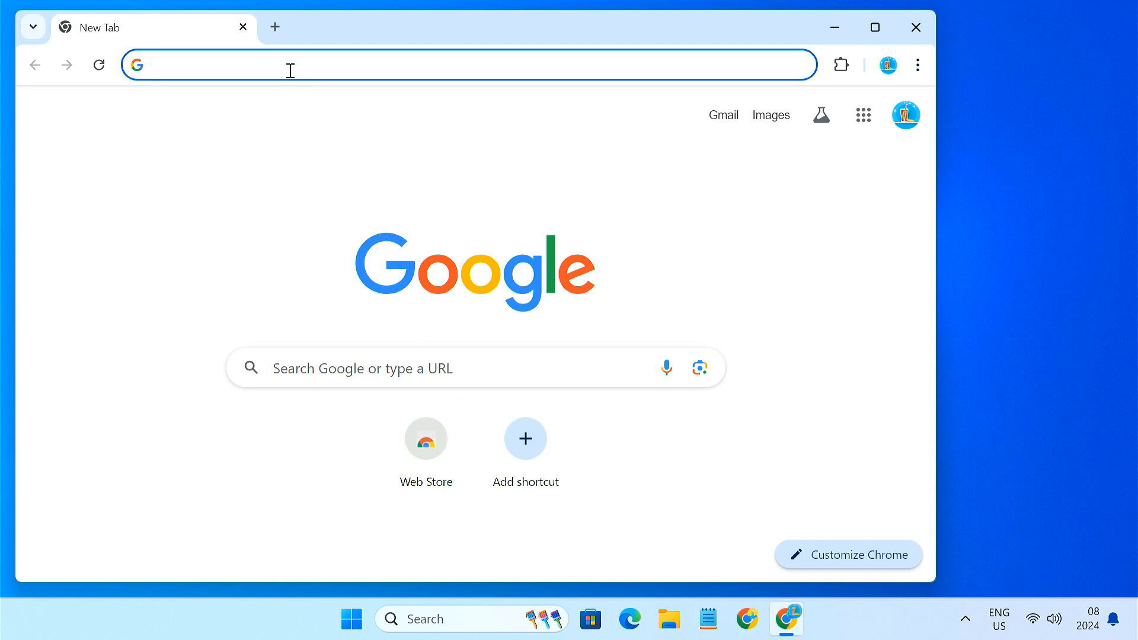
text(macrium reflect)
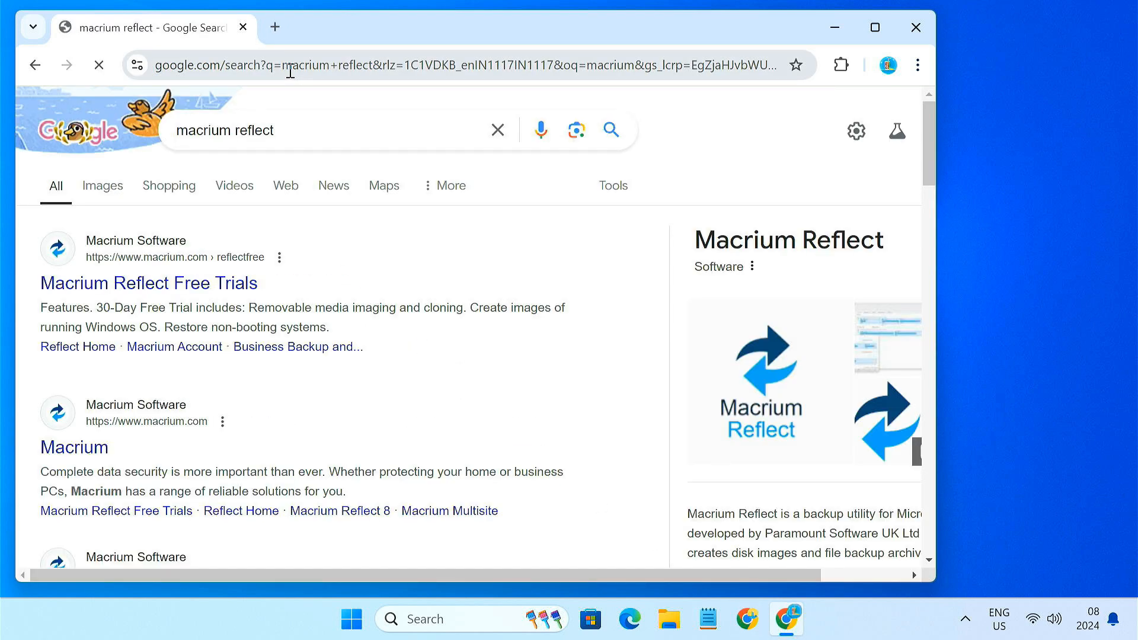
click(148, 283)
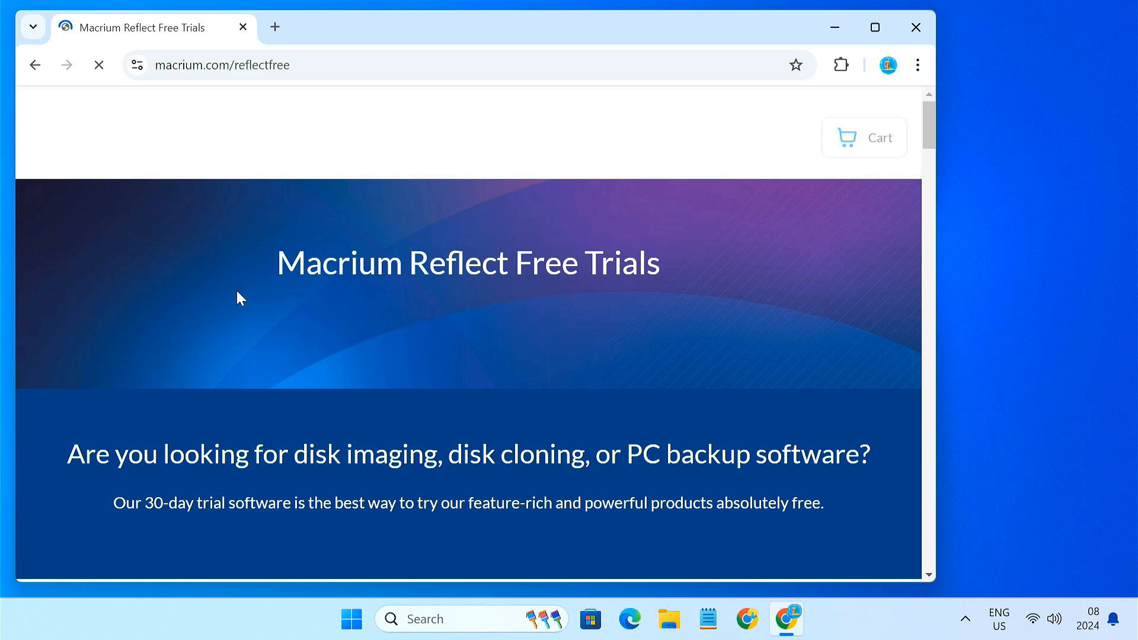
scroll(down, 3)
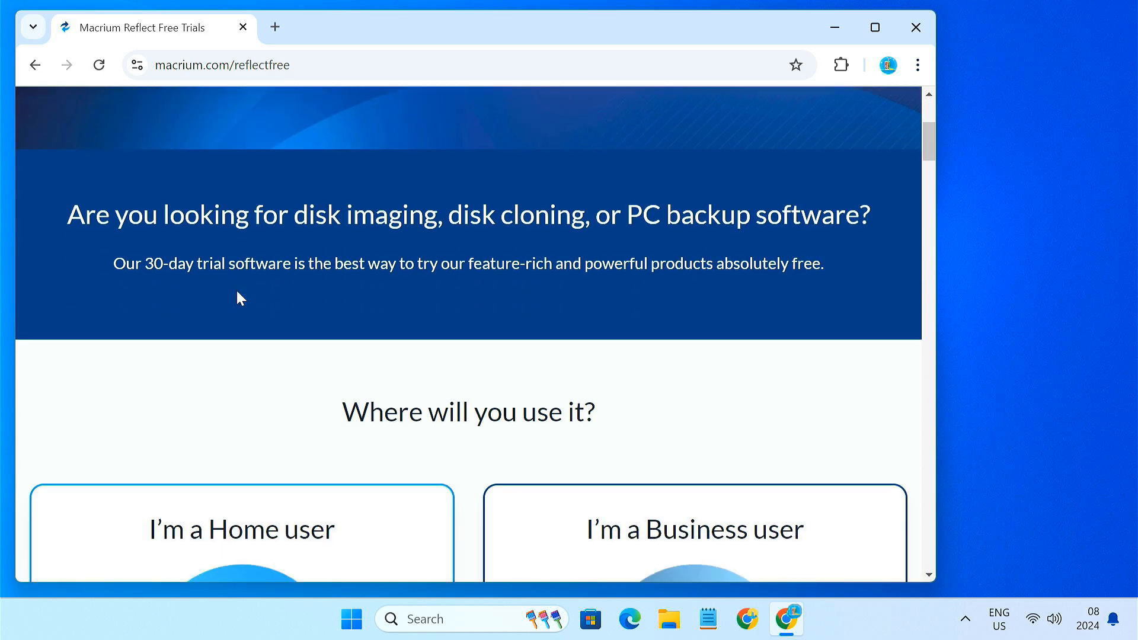
scroll(down, 3)
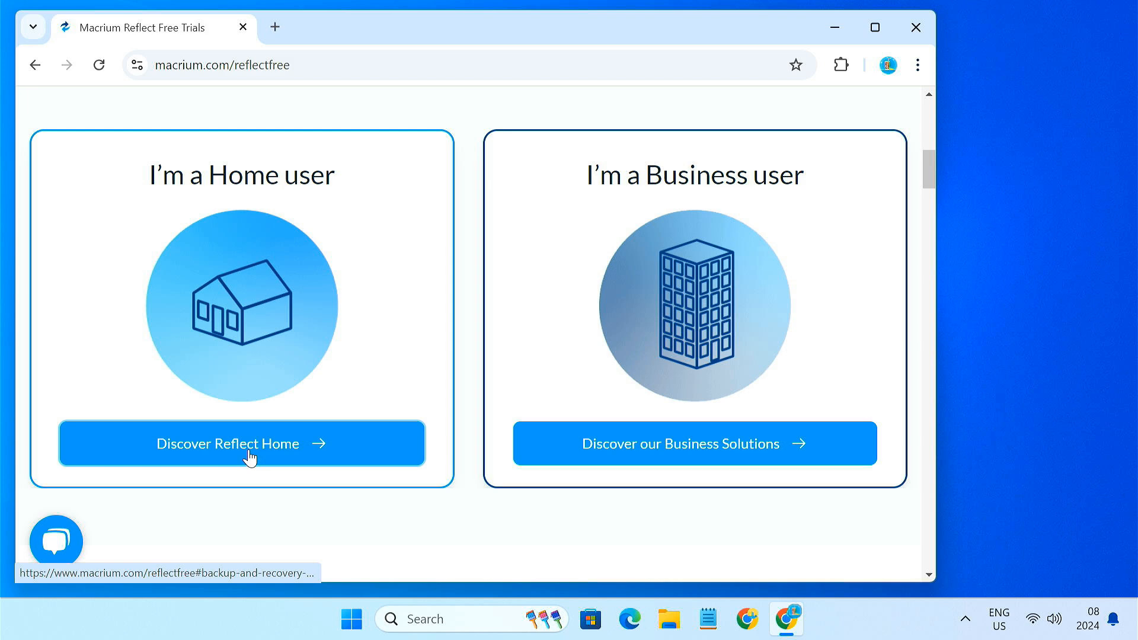
click(242, 443)
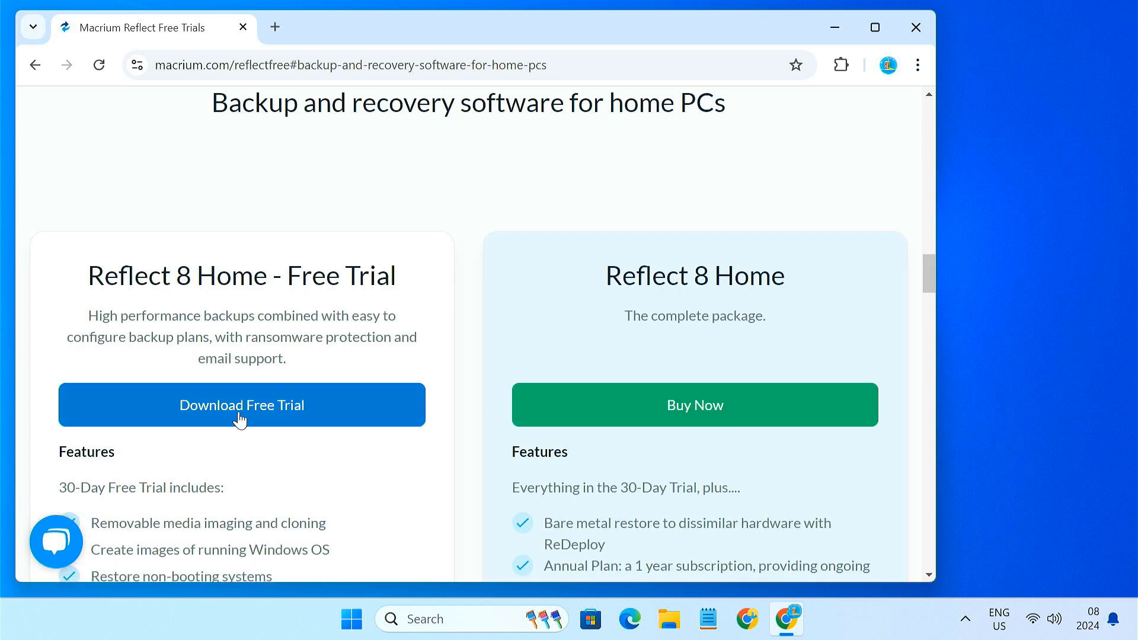
click(242, 405)
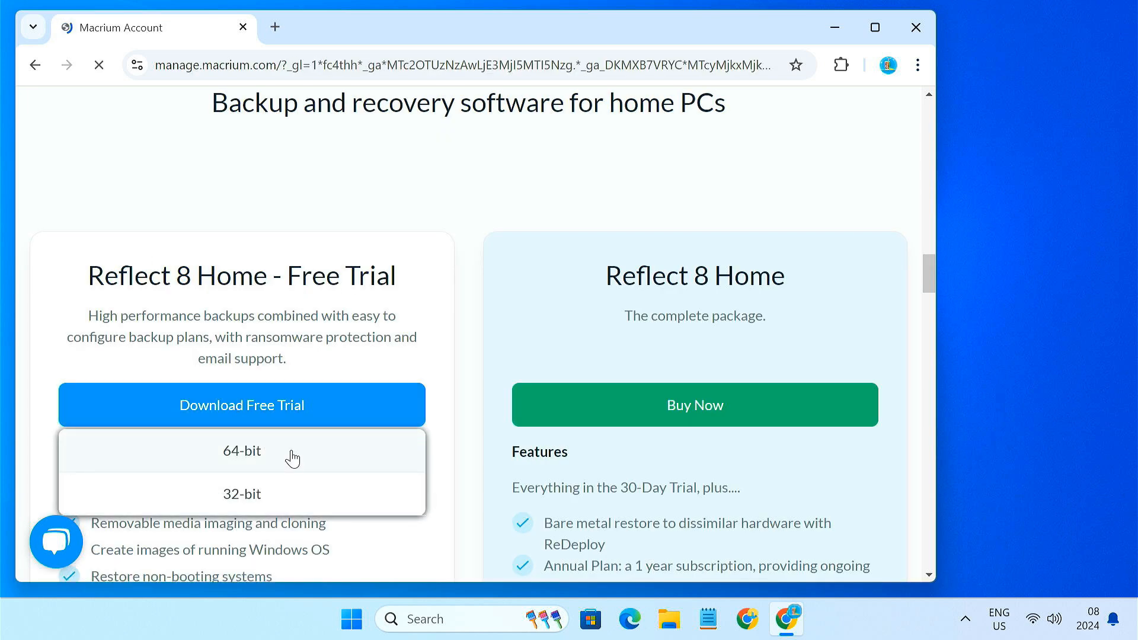
- Register a Macrium account with Google, opting in to news emails, and resume the installer download
click(241, 451)
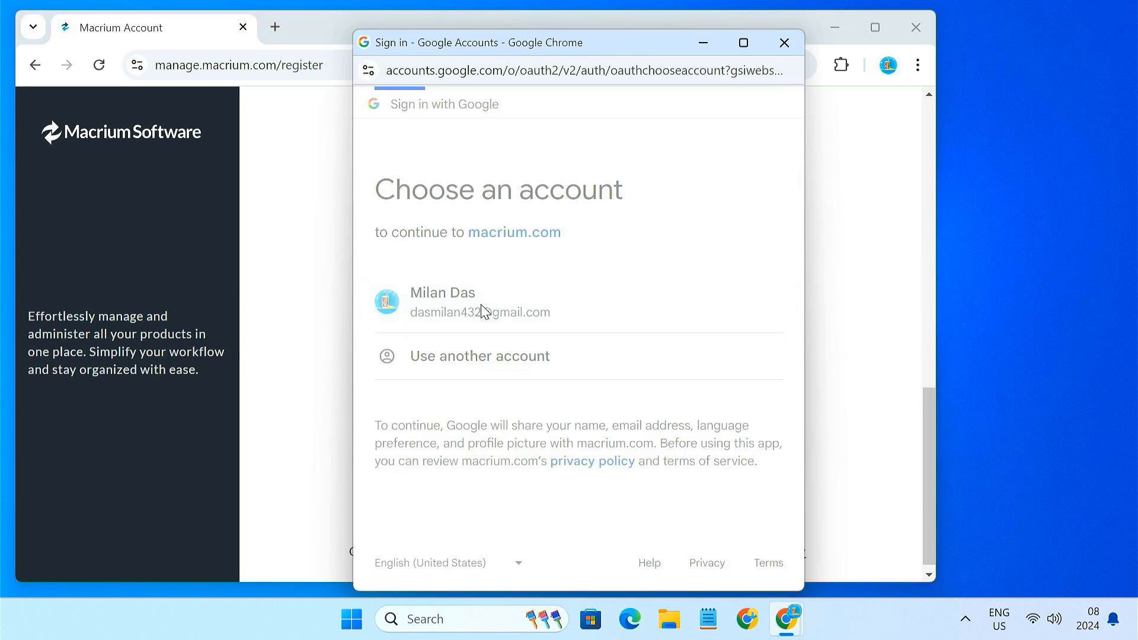
click(443, 301)
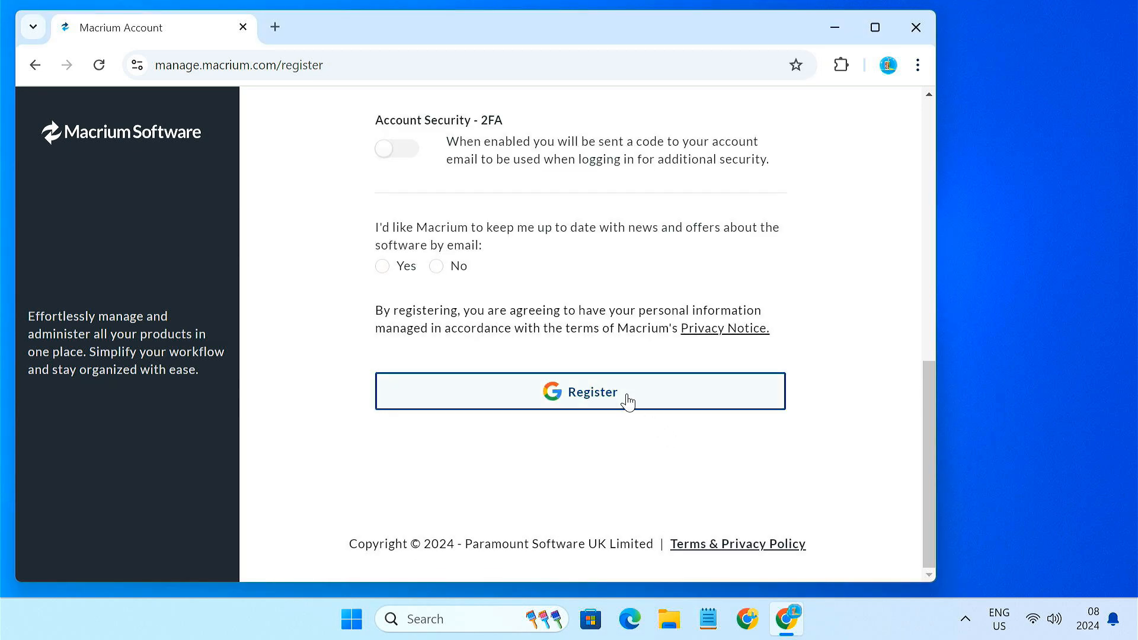
click(382, 266)
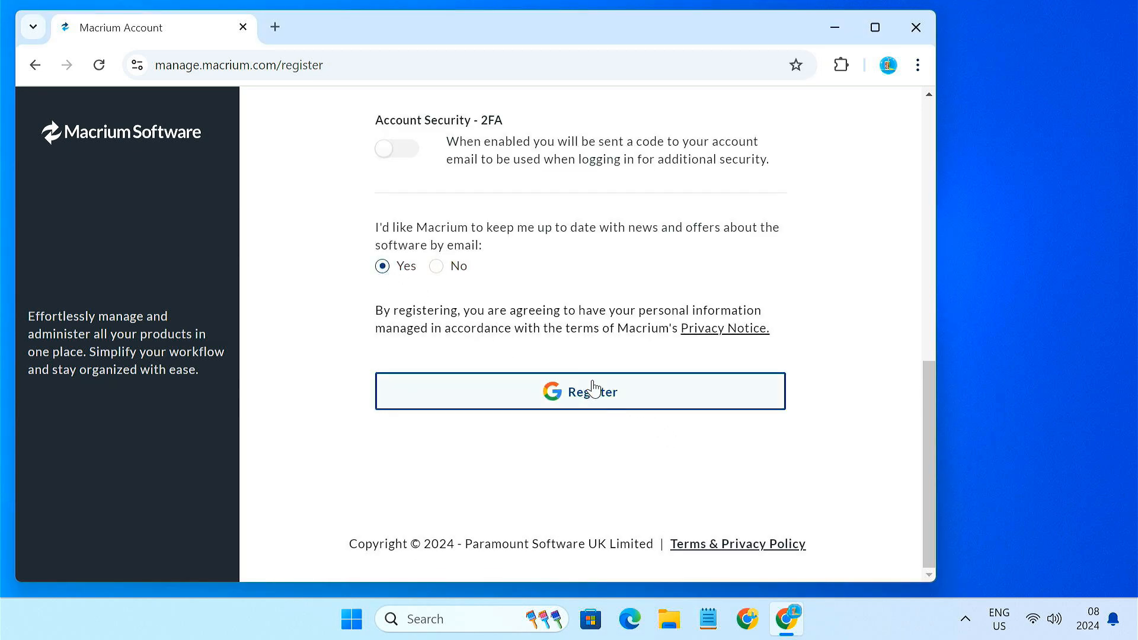
click(580, 391)
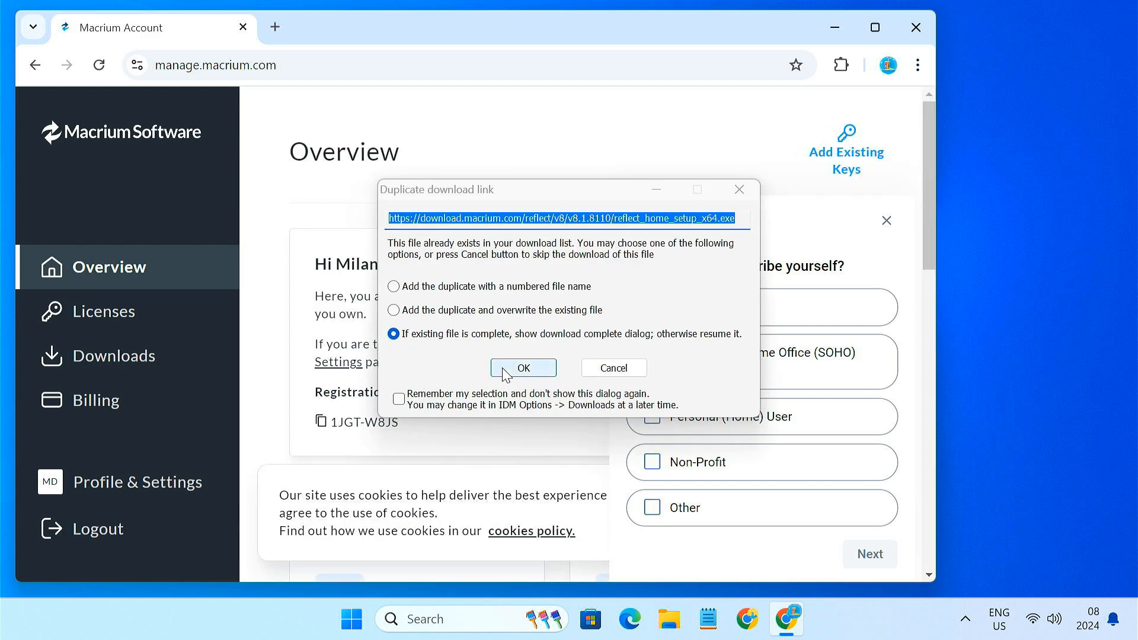
click(523, 368)
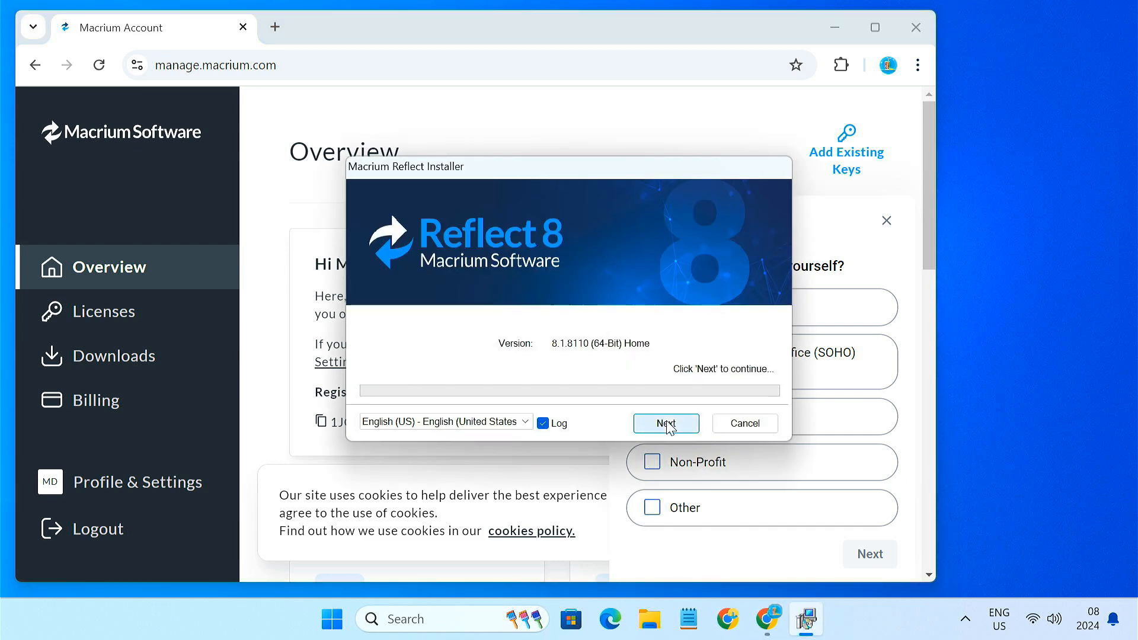
- Advance past the installer's start, welcome, license and trial expiry pages
click(665, 424)
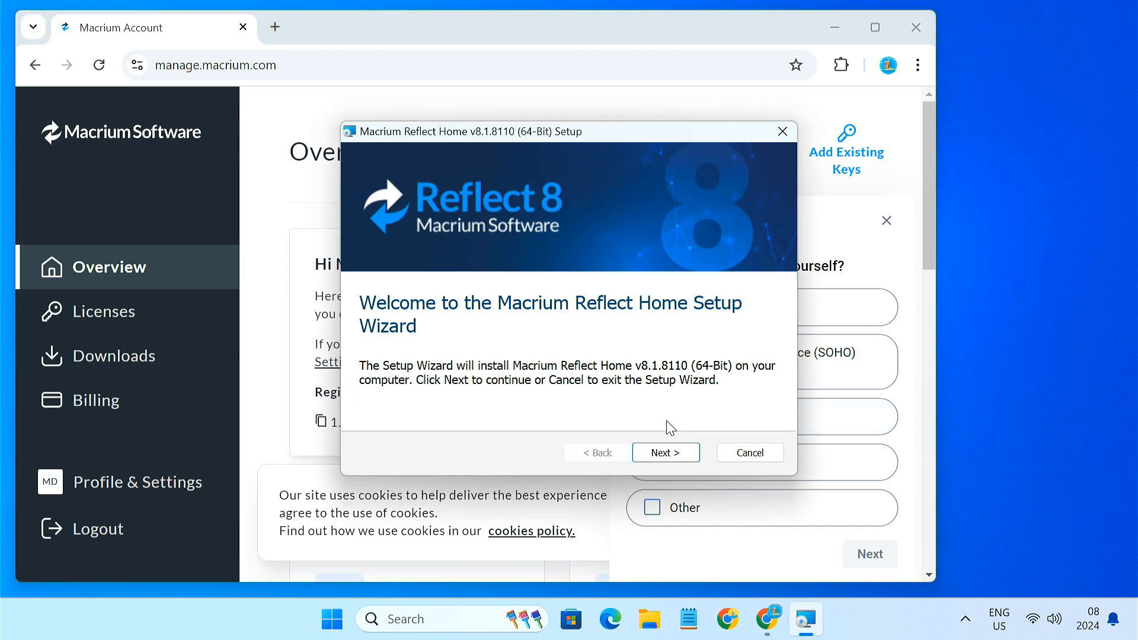
click(664, 452)
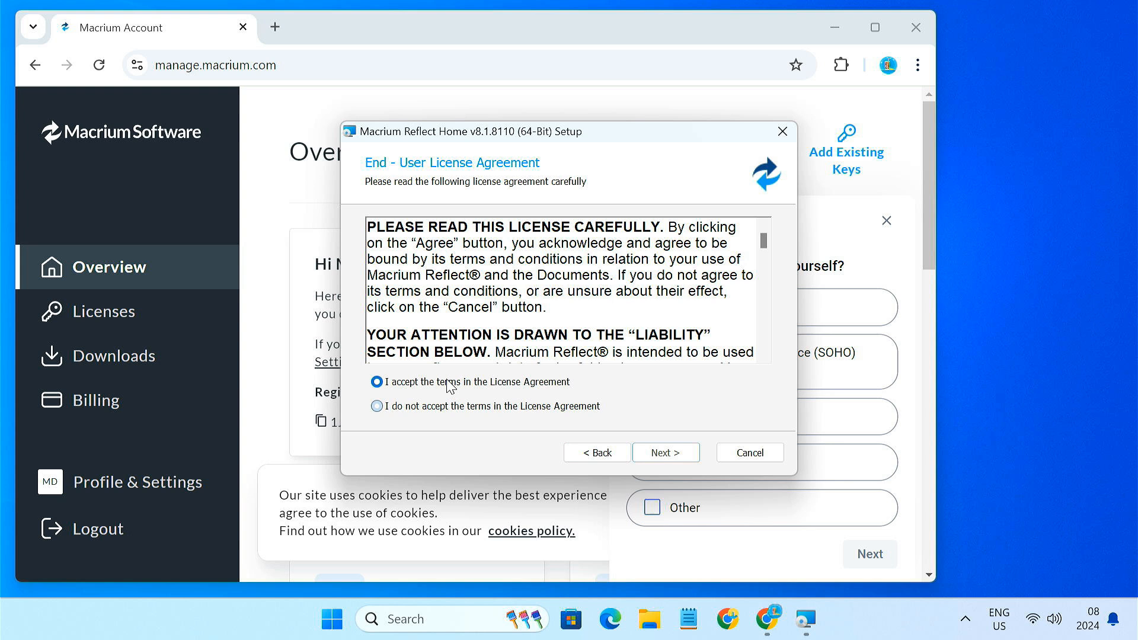
click(665, 452)
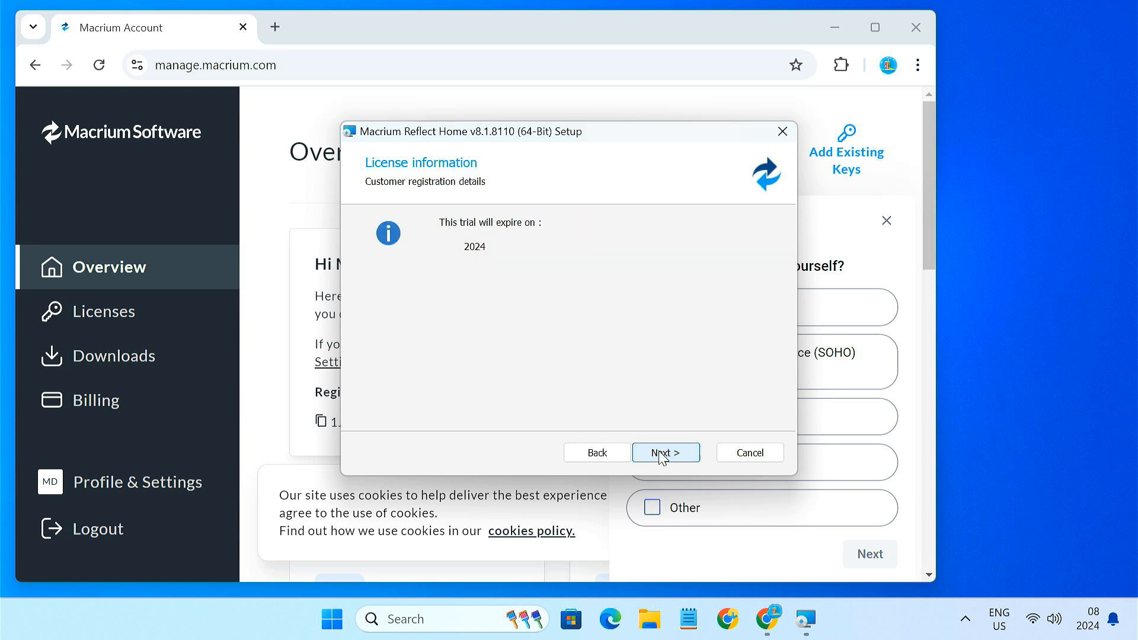
click(665, 453)
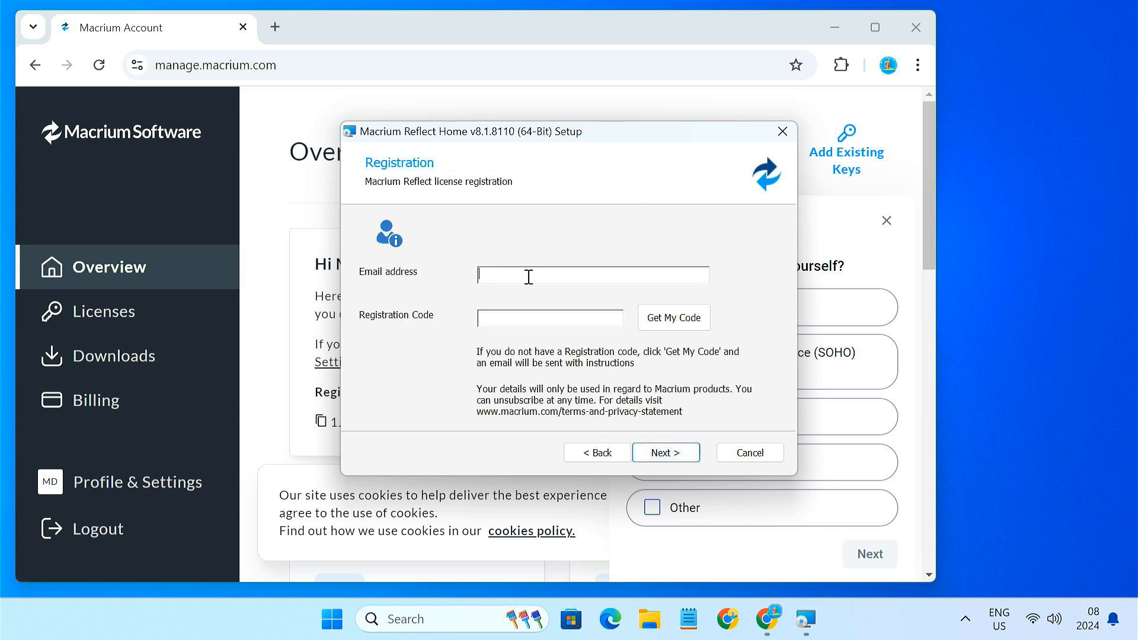
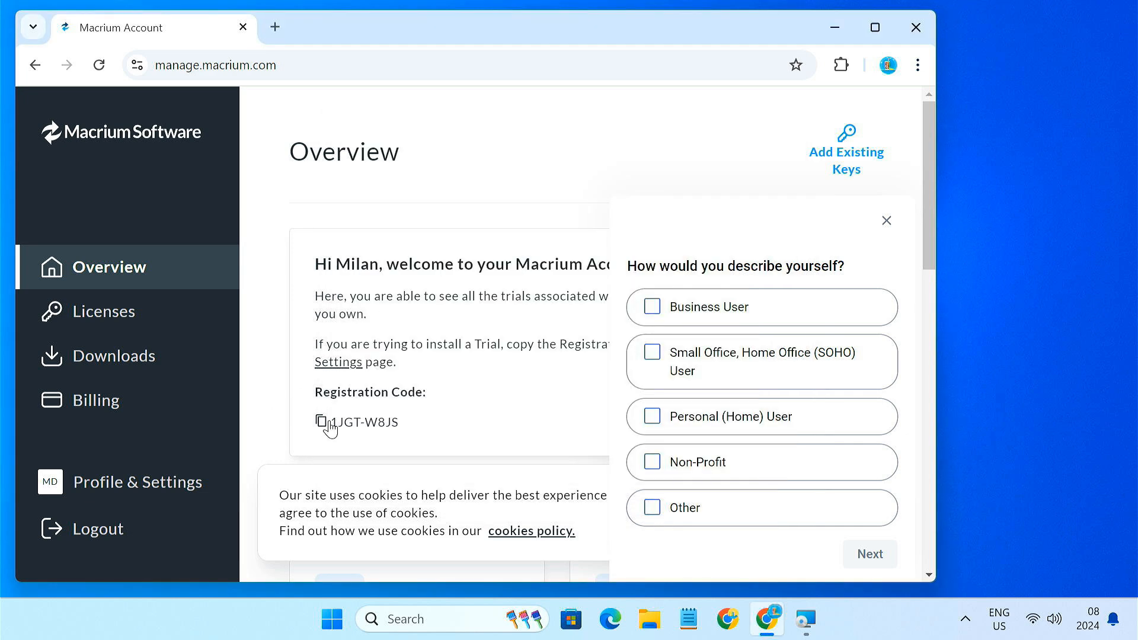
click(321, 421)
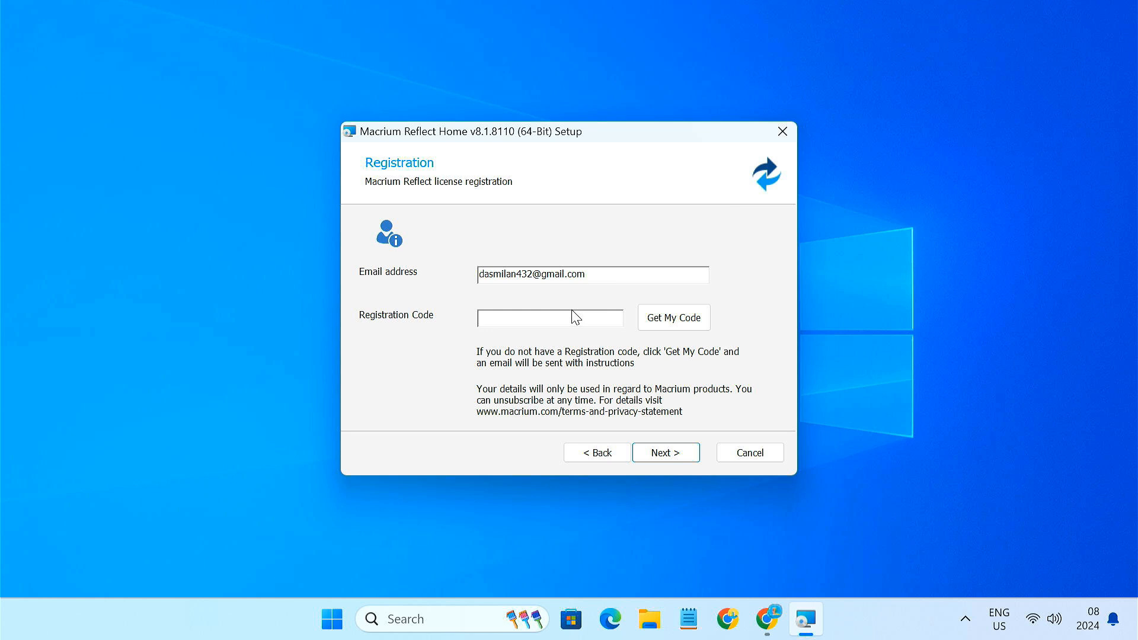
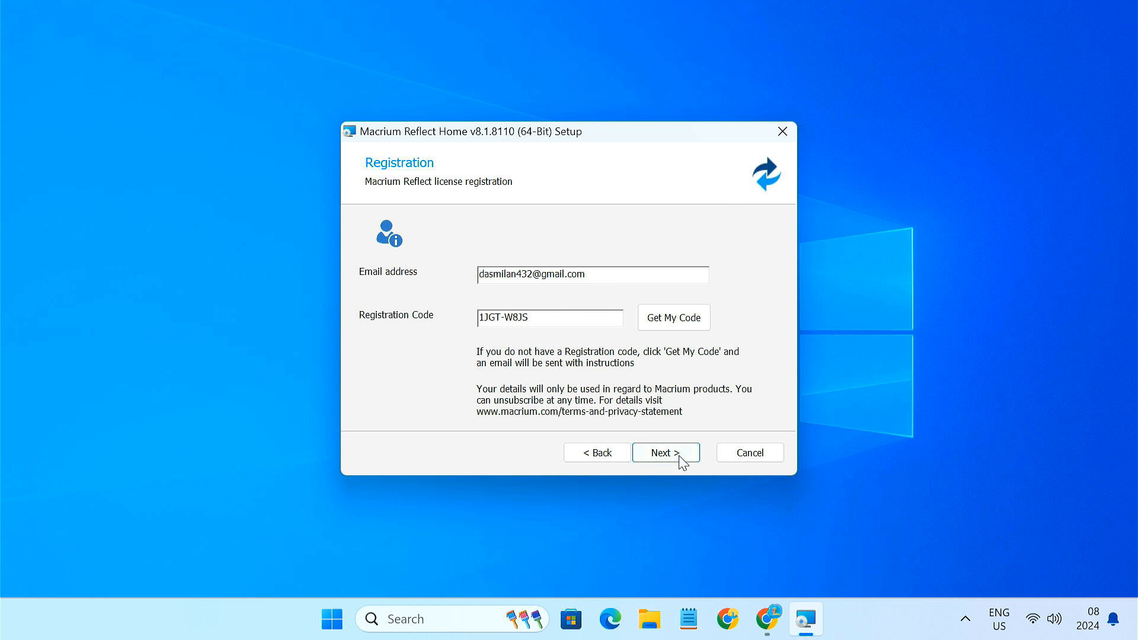
click(665, 452)
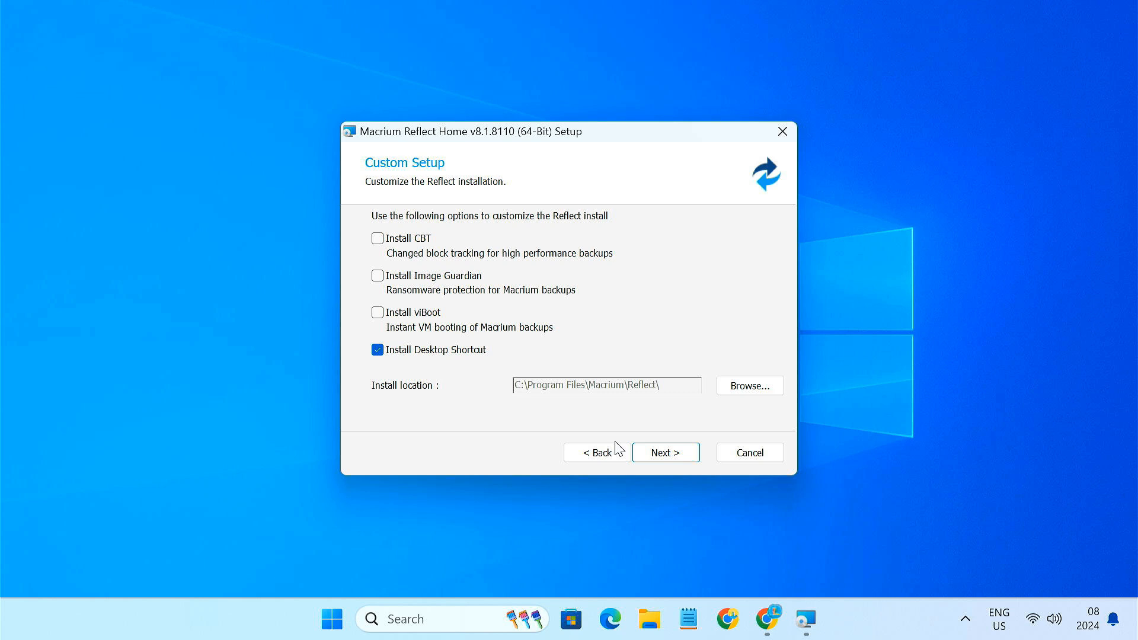
click(664, 452)
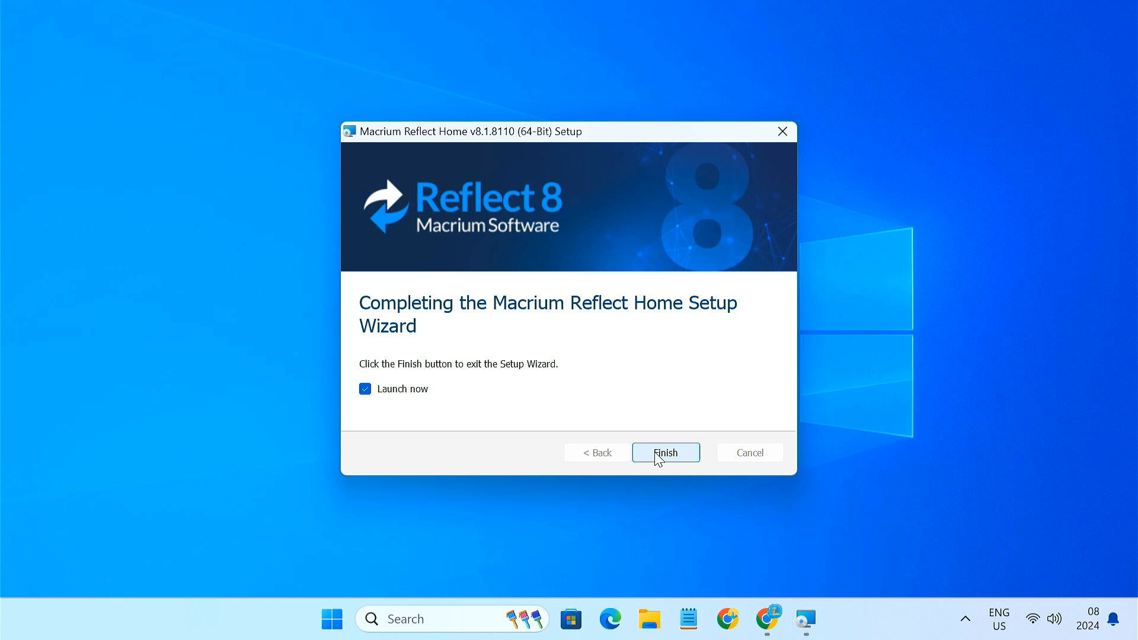
click(665, 452)
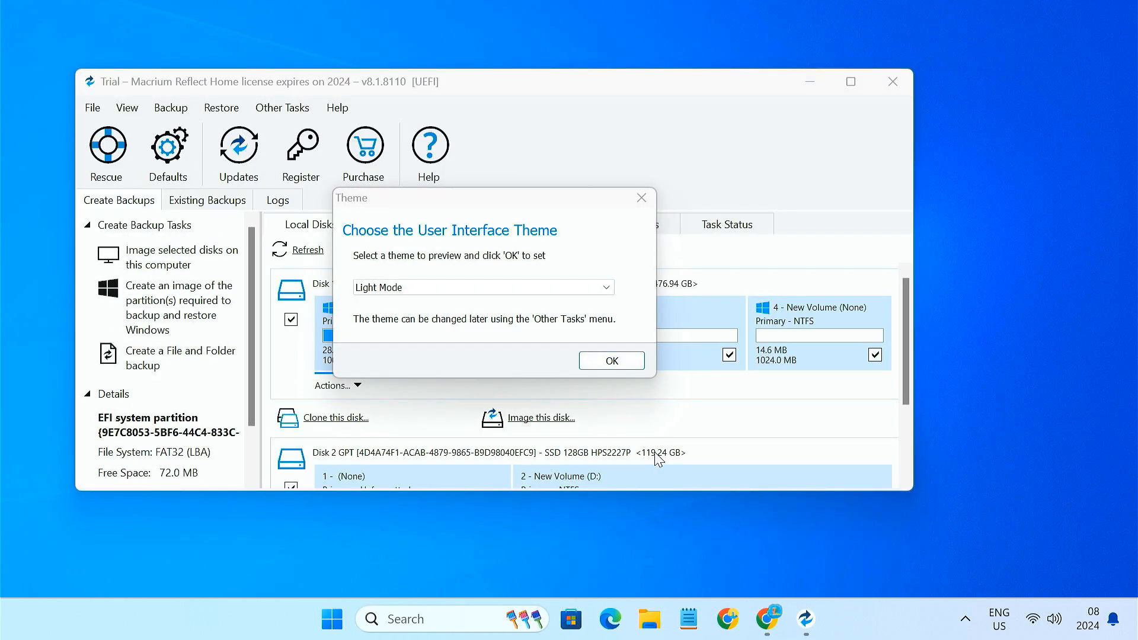
- Apply the Light Mode theme and select the C: partition on Disk 1
click(611, 361)
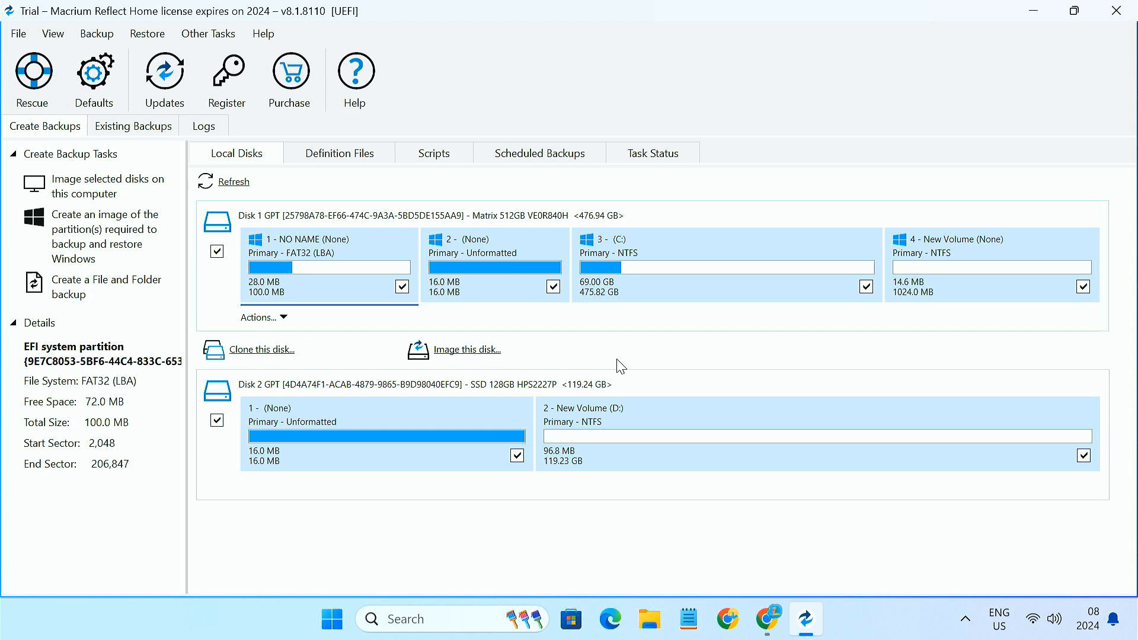
click(726, 246)
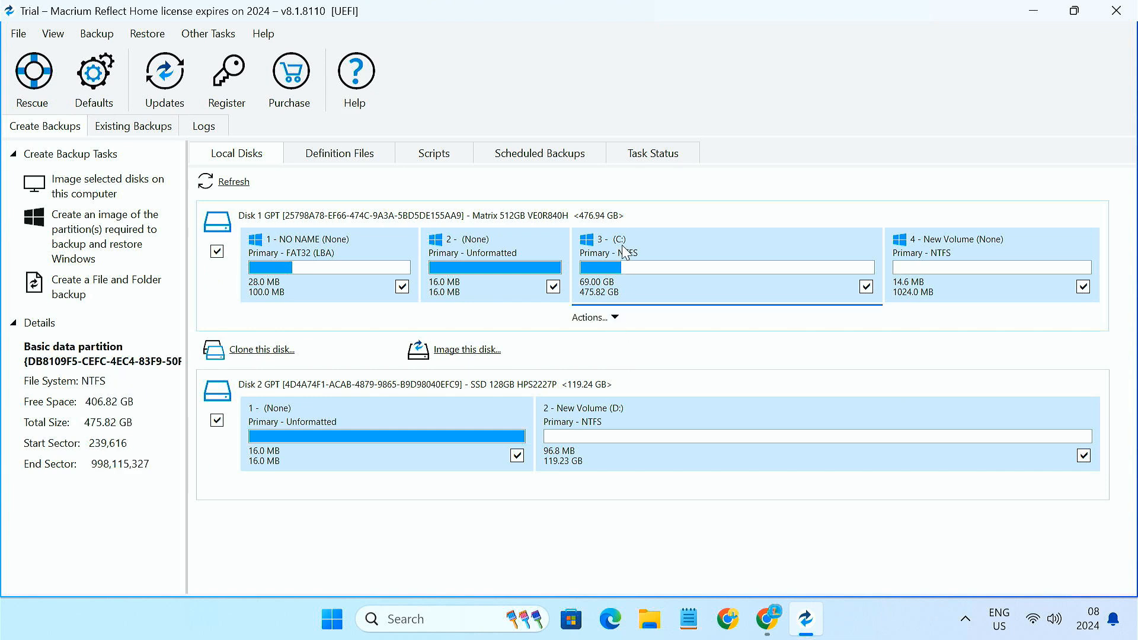
mouse_move(281, 231)
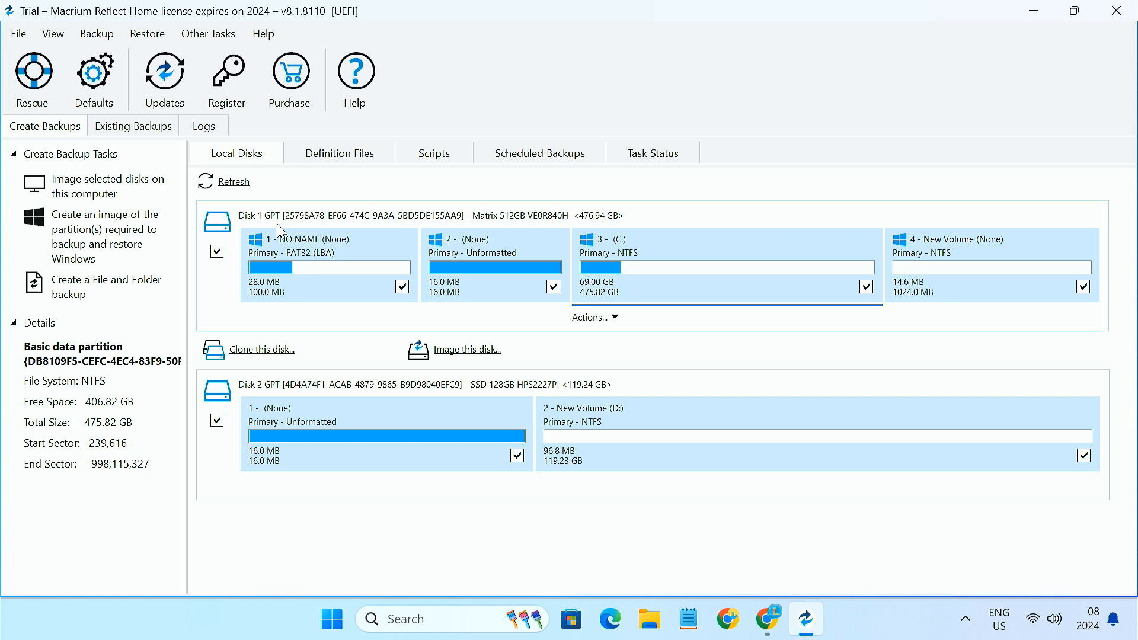
mouse_move(272, 361)
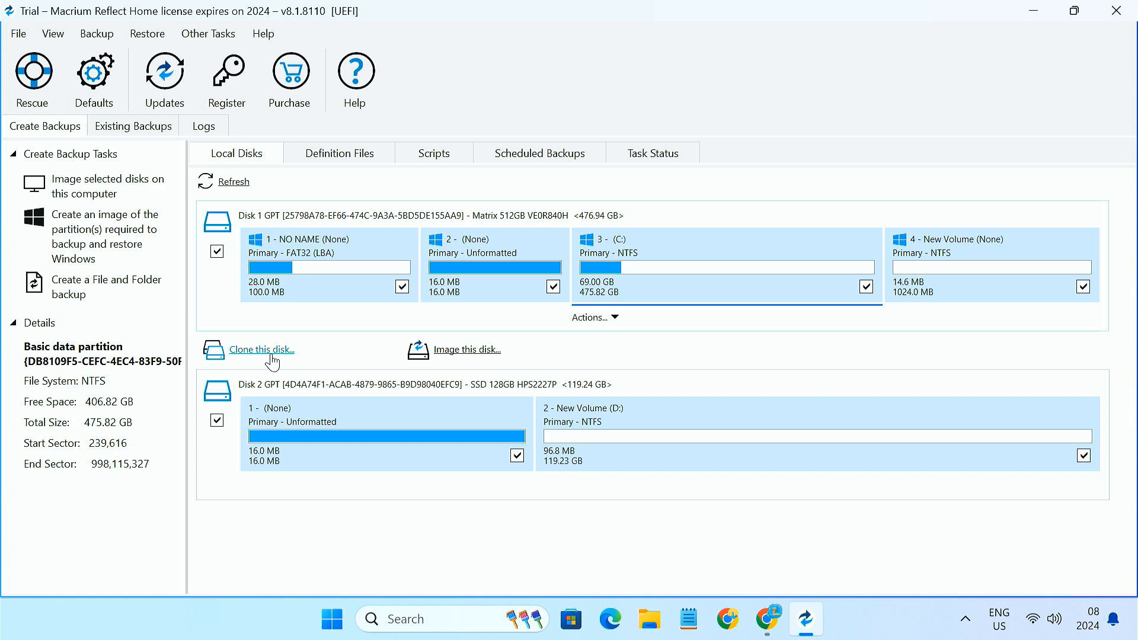
- Configure a clone of Disk 1 onto the 128GB SSD as Disk 2
click(261, 349)
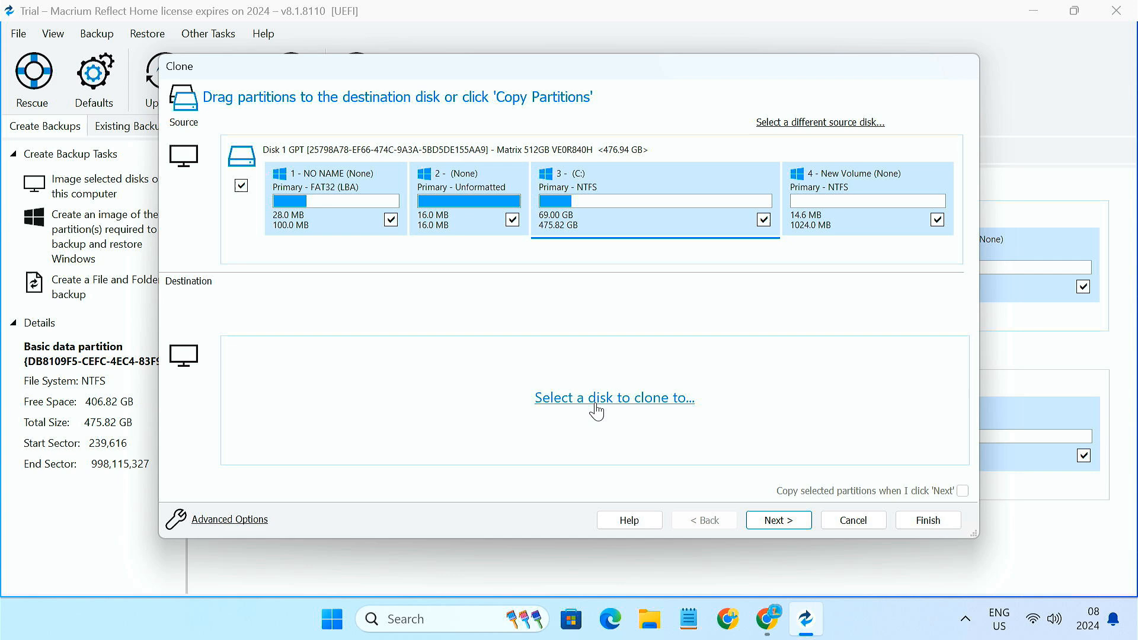
click(614, 397)
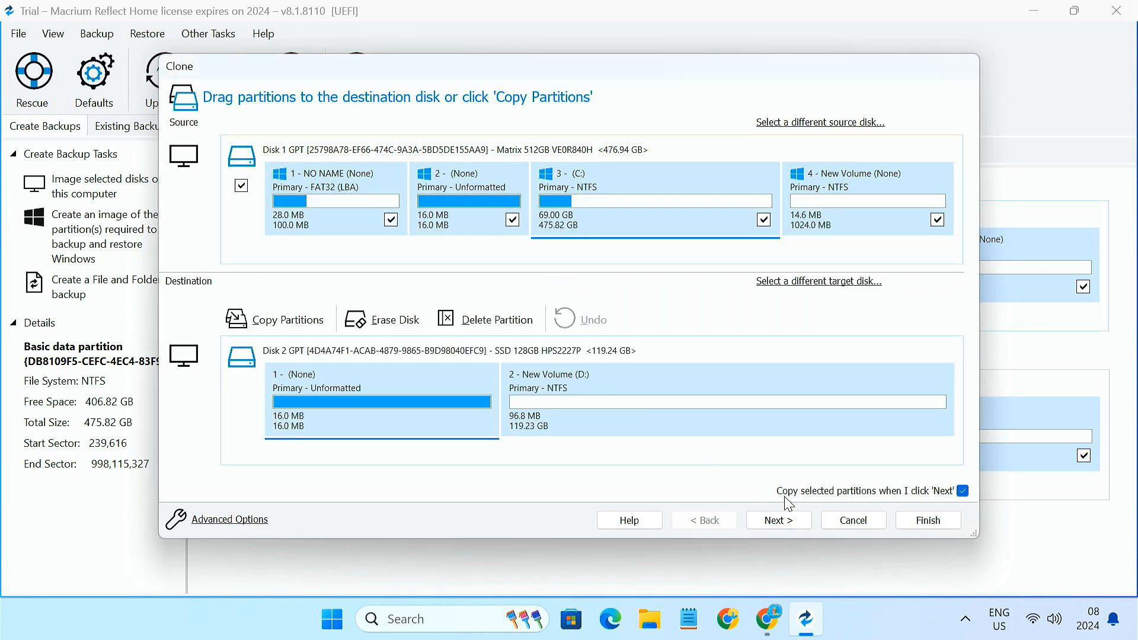
click(779, 520)
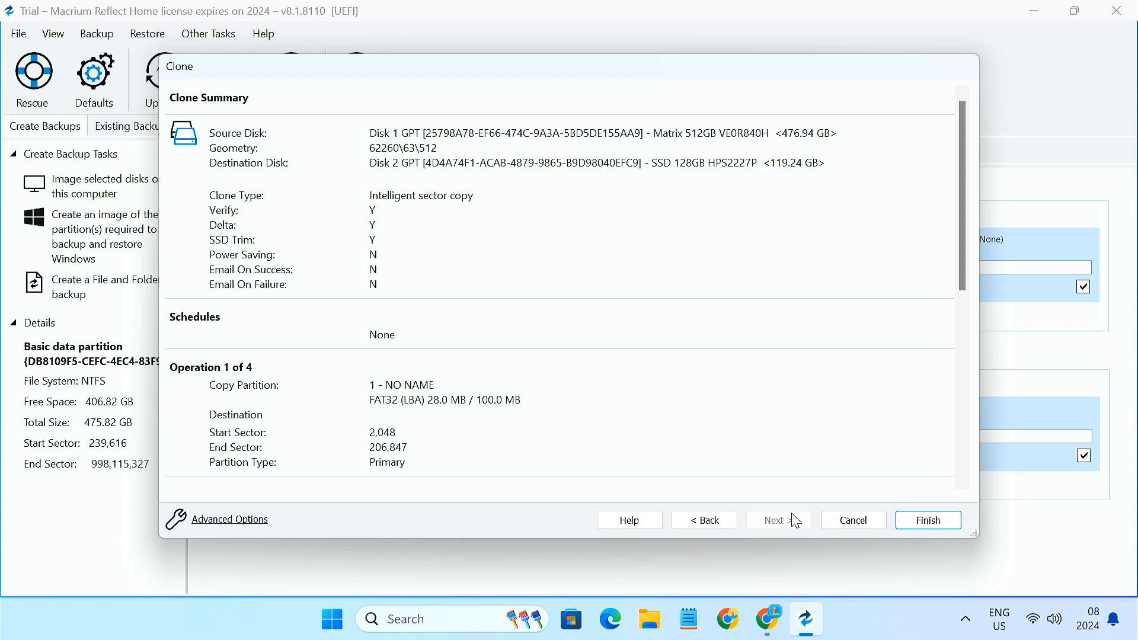
click(927, 520)
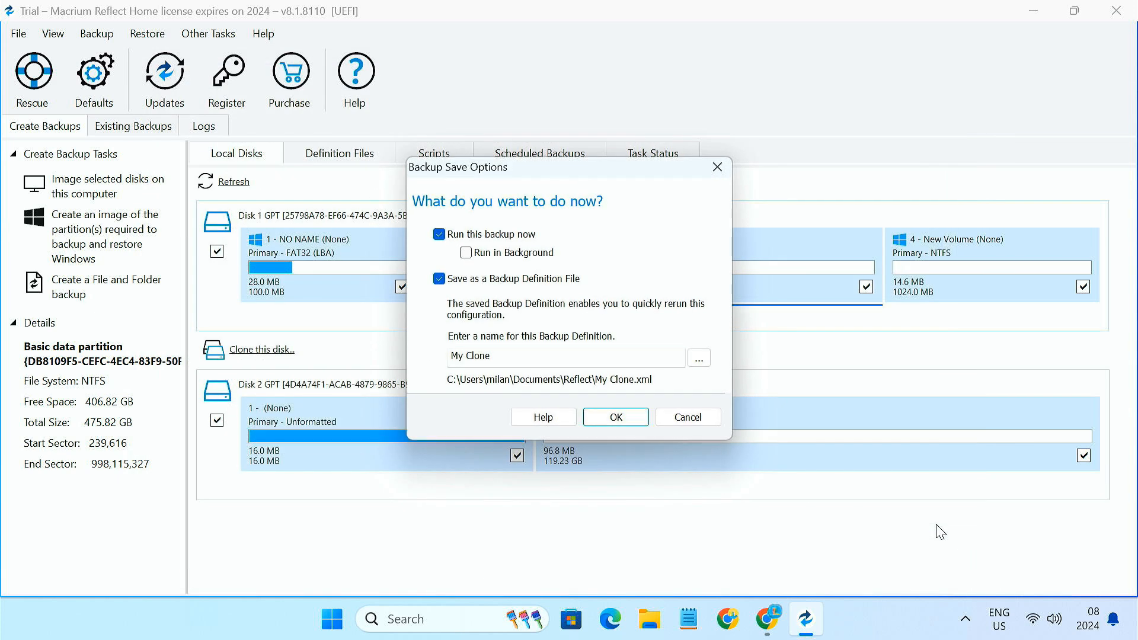
- Run the clone now with overwrite confirmed, then dismiss the completion message and close progress
click(615, 417)
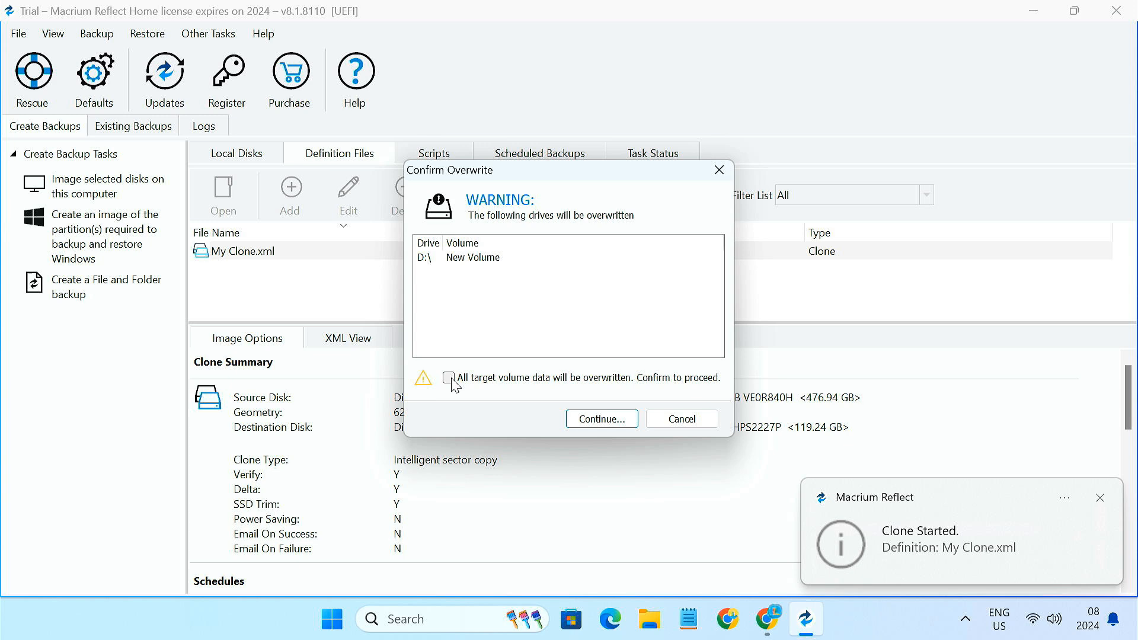
click(450, 377)
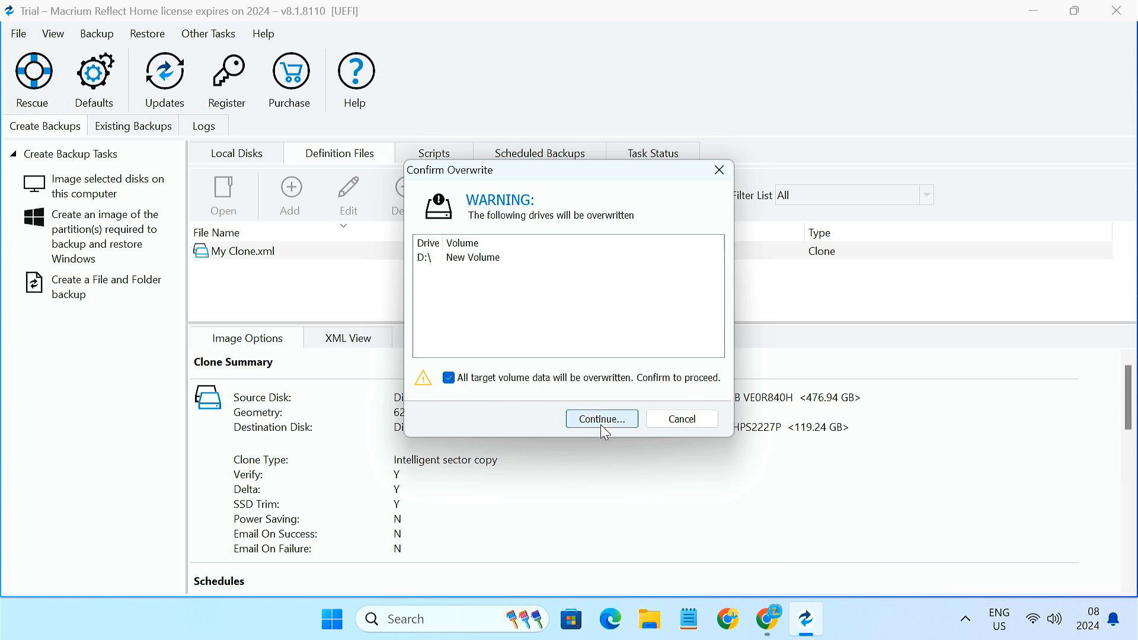
click(601, 419)
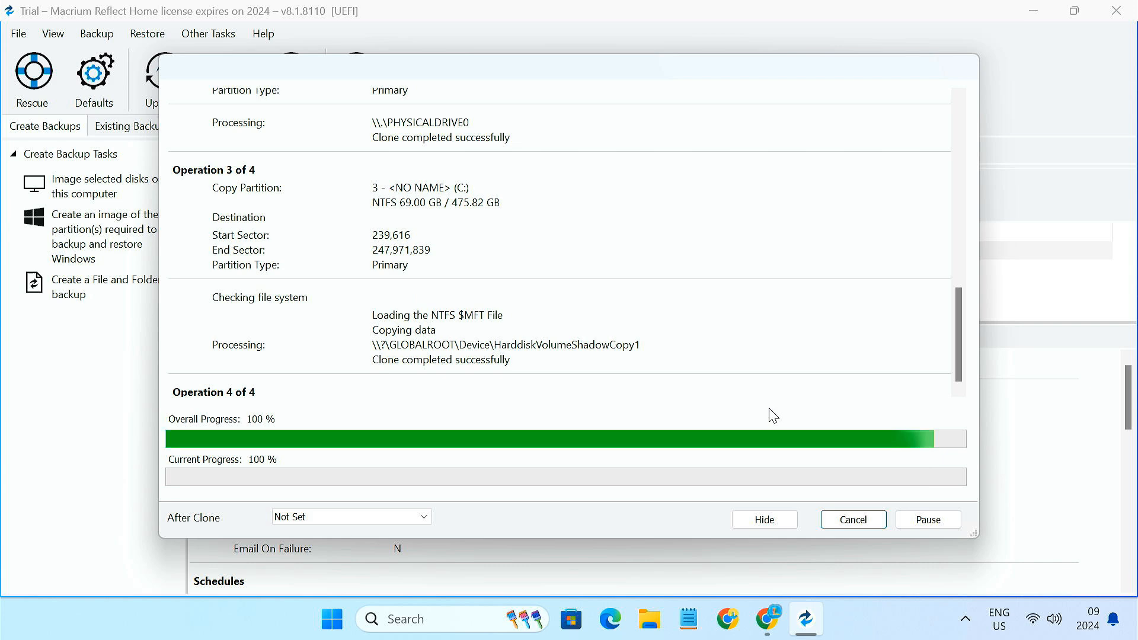
click(647, 619)
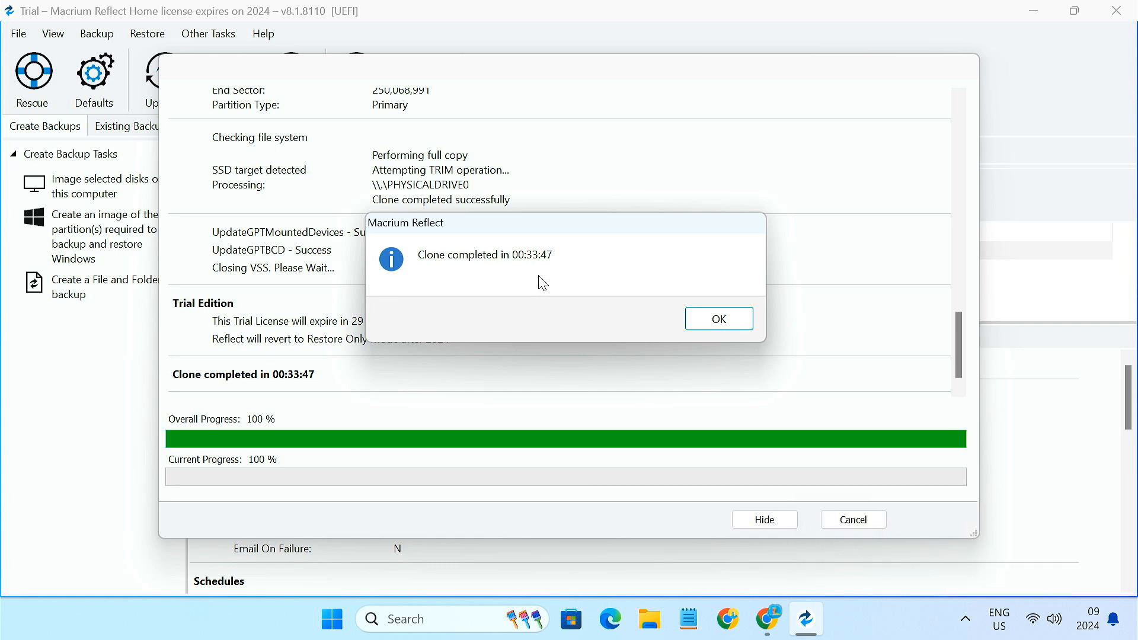
click(717, 319)
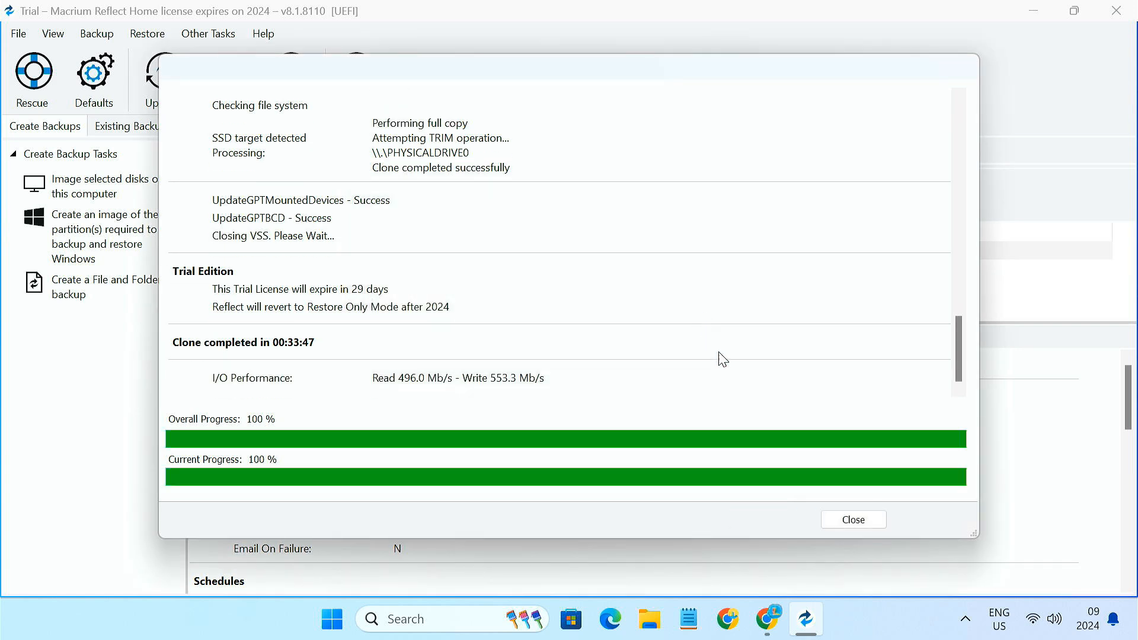
click(853, 519)
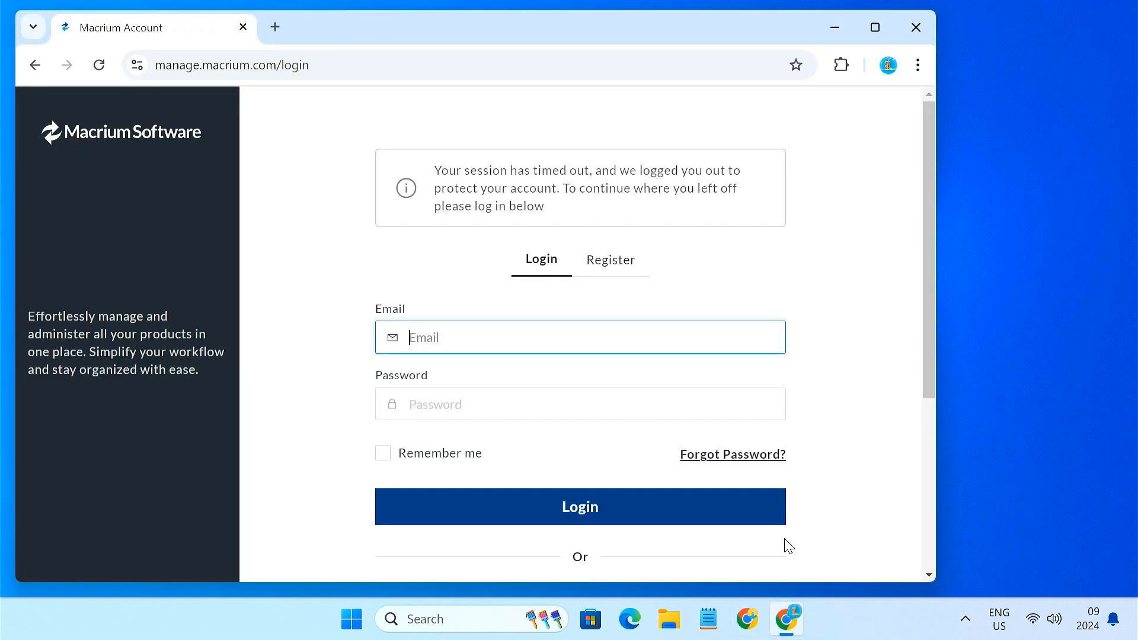
- Restart the PC from the Start menu to enter Dell BIOS Setup
click(915, 27)
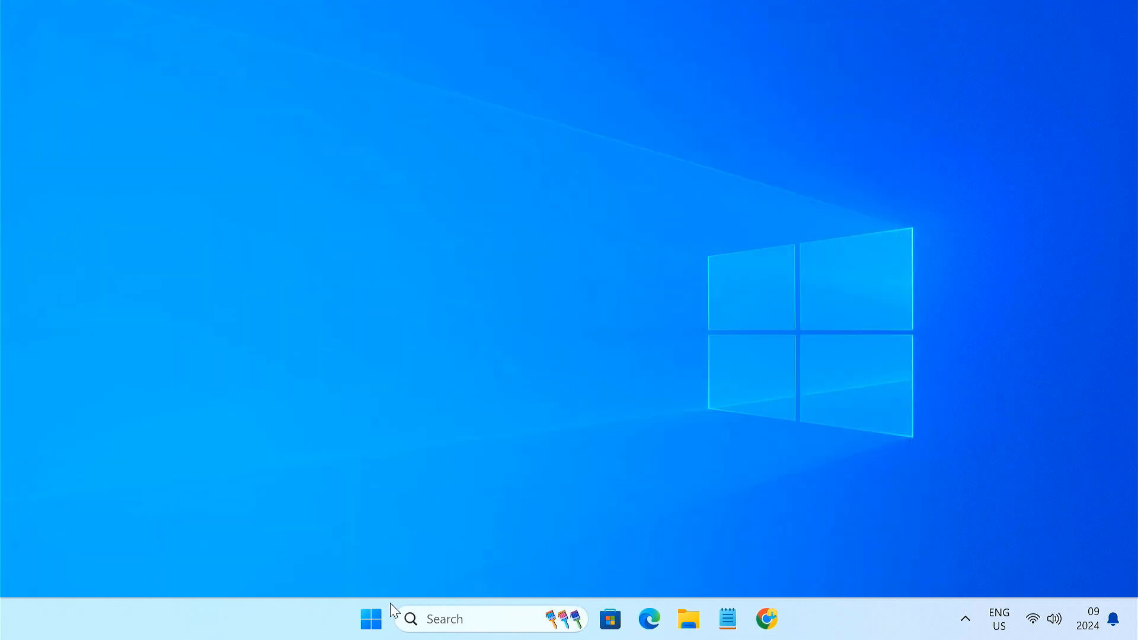
click(371, 618)
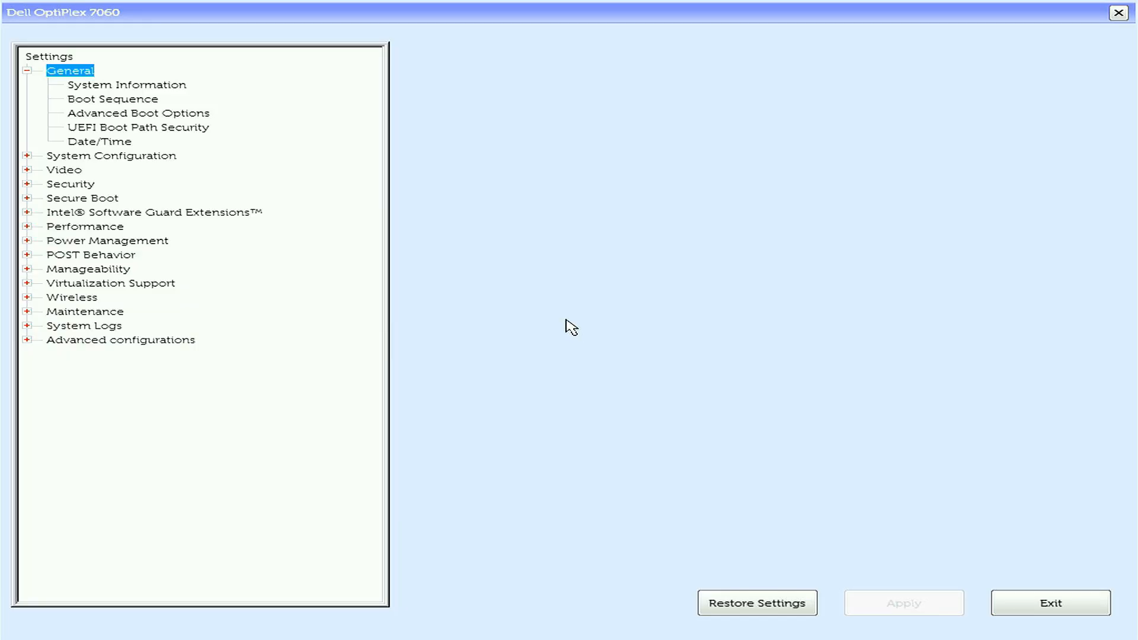
- Move UEFI: SSD 128GB to the top of the Boot Sequence and apply it
click(113, 98)
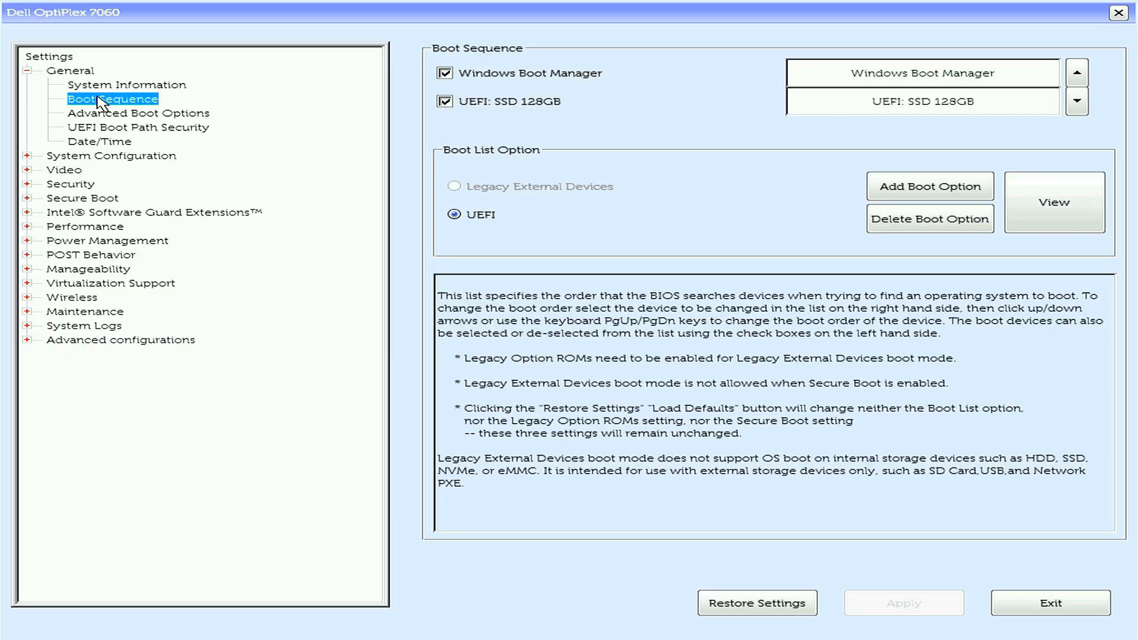
click(921, 102)
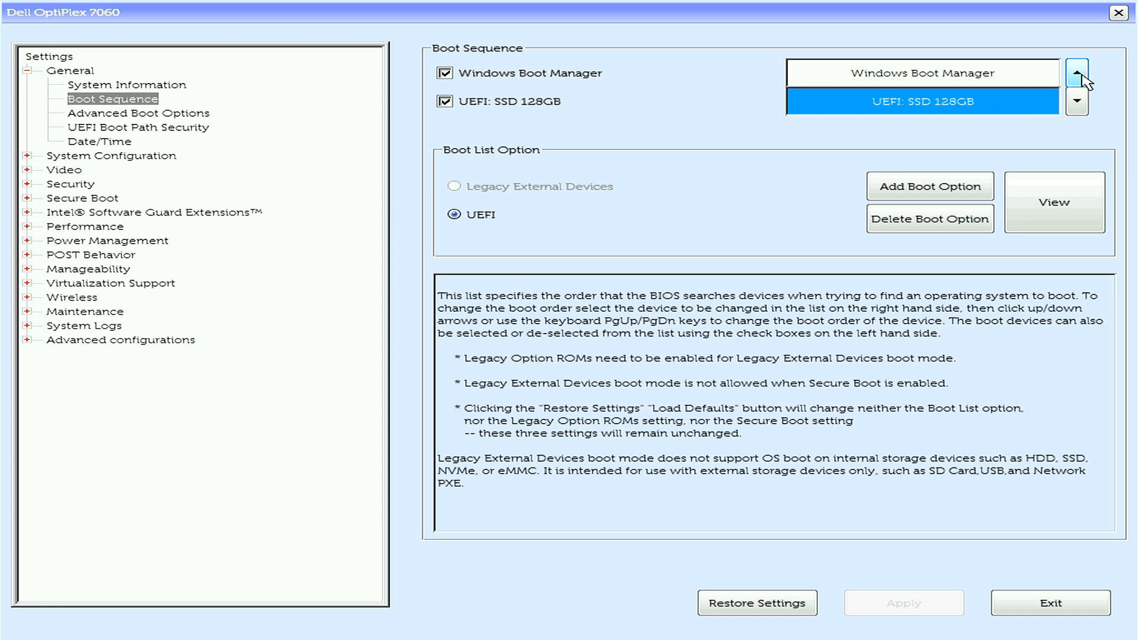
click(1077, 71)
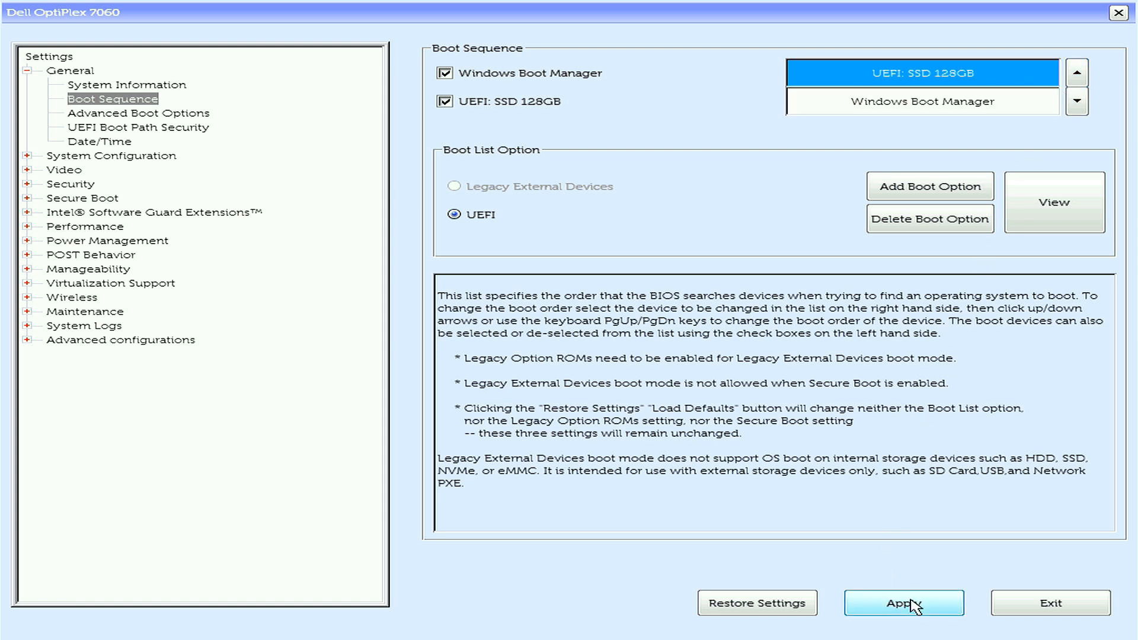
click(903, 602)
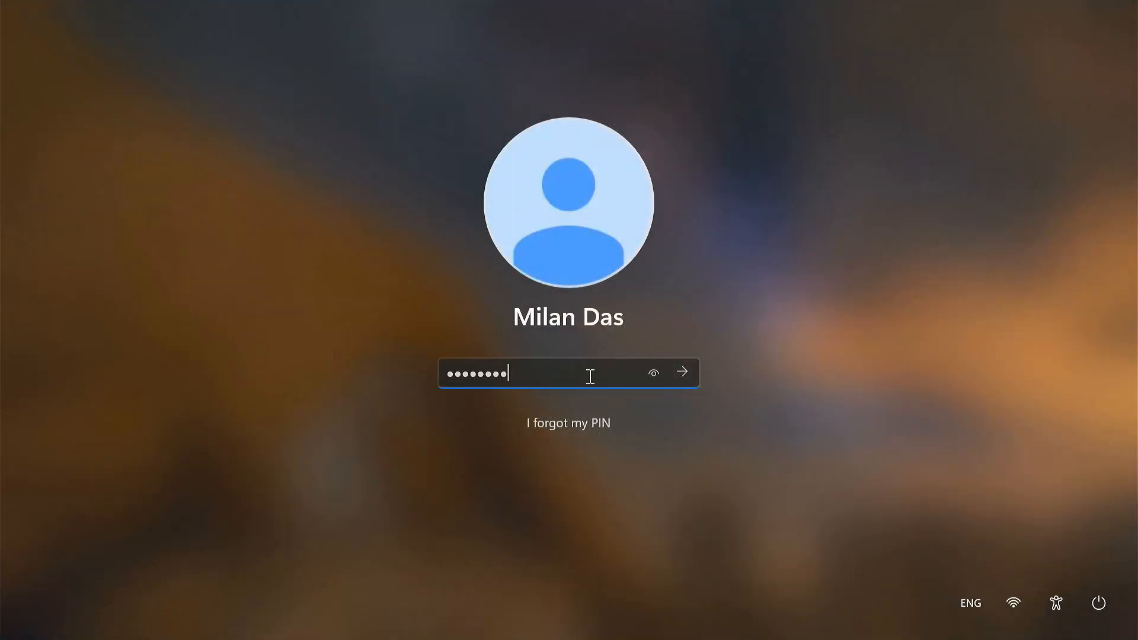
- Sign in and confirm in Disk Management that C: is on the 119 GB SSD
click(681, 372)
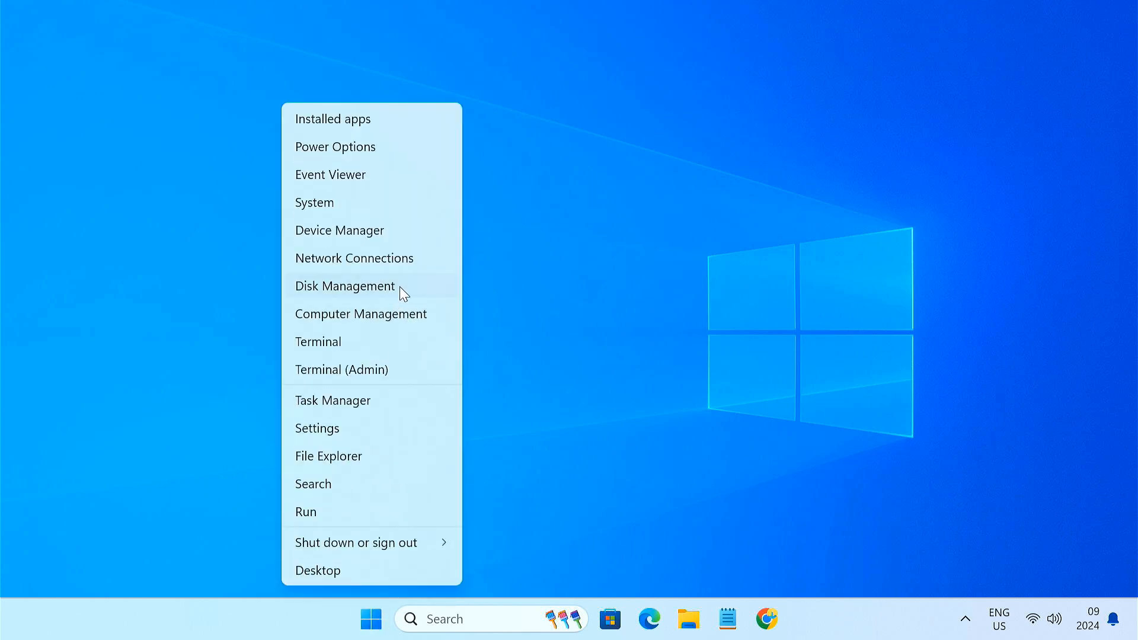
click(345, 285)
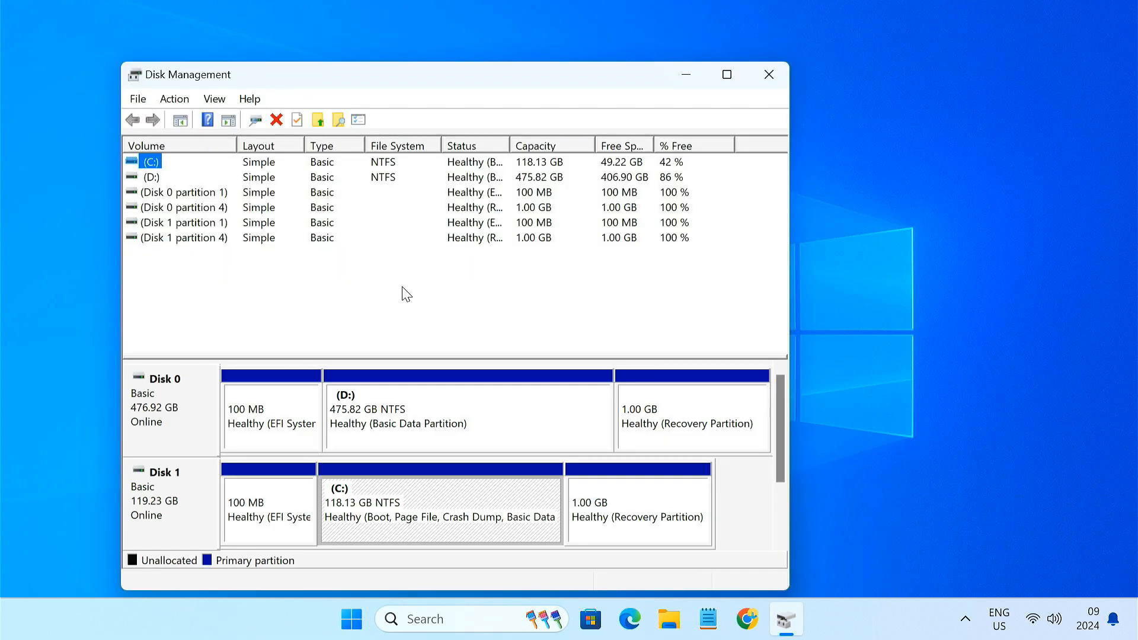
click(725, 74)
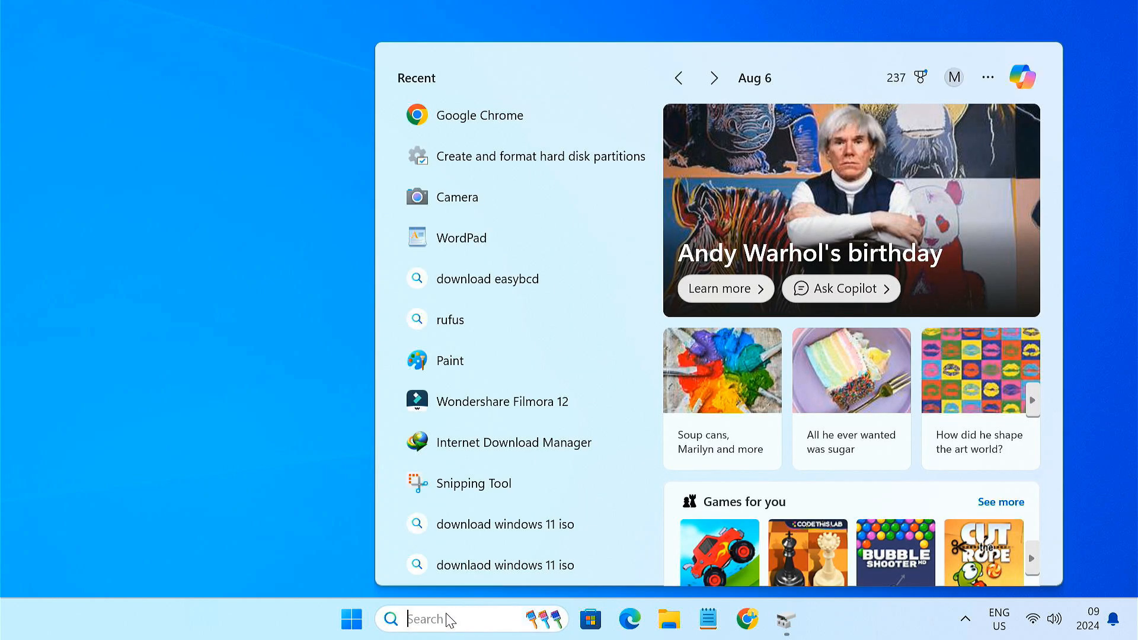
- Launch an elevated Command Prompt, start diskpart, list disks and select Disk 0
text(cmd)
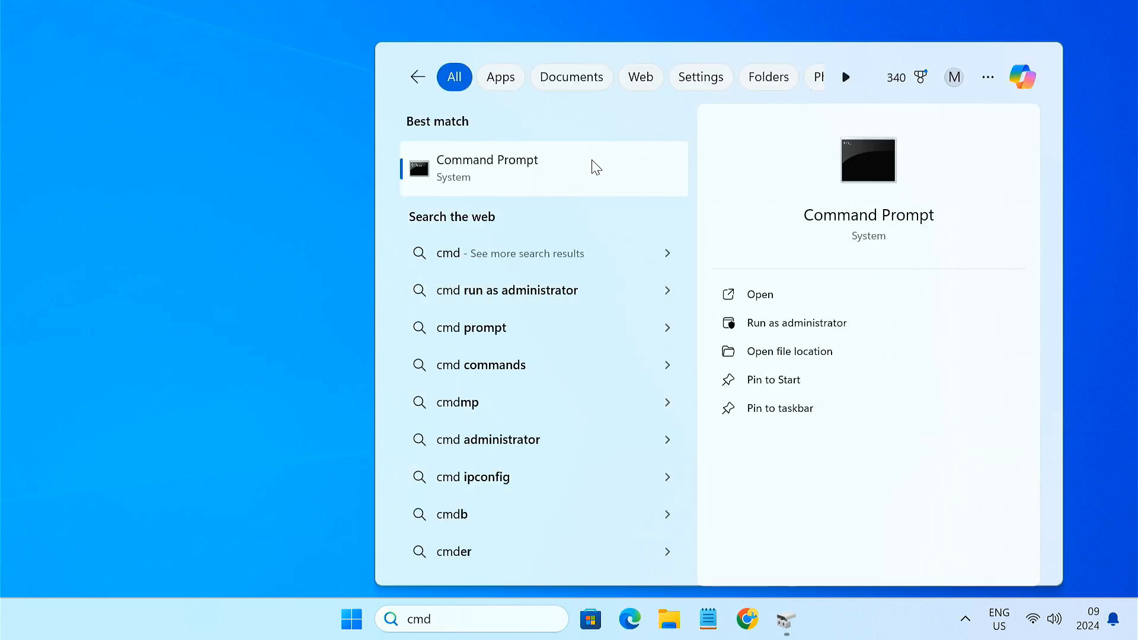
click(795, 323)
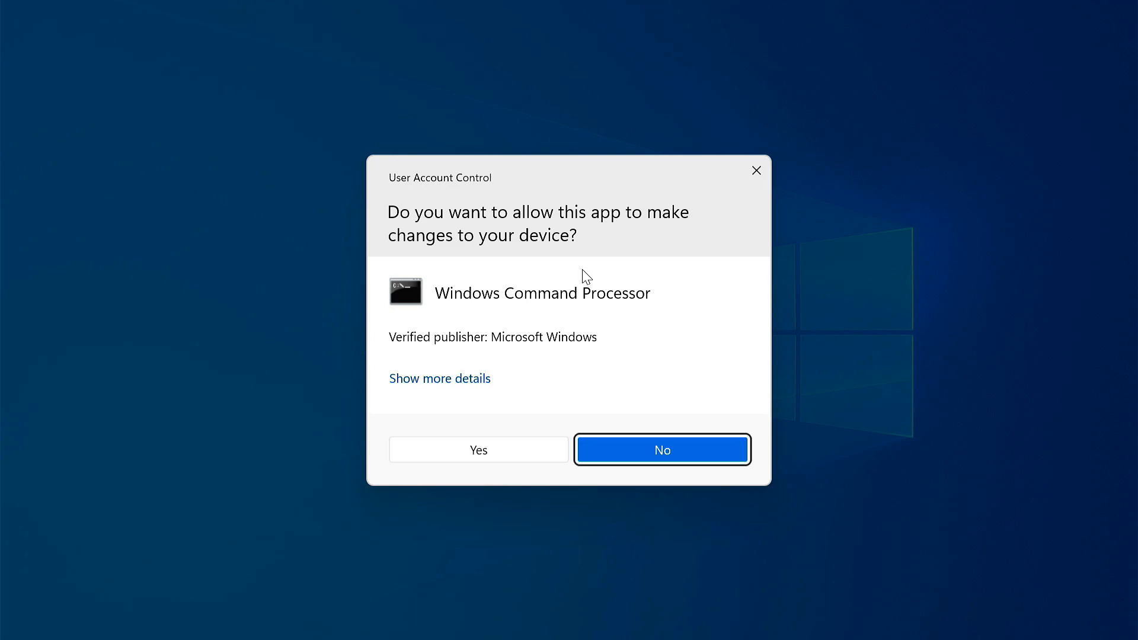
click(478, 449)
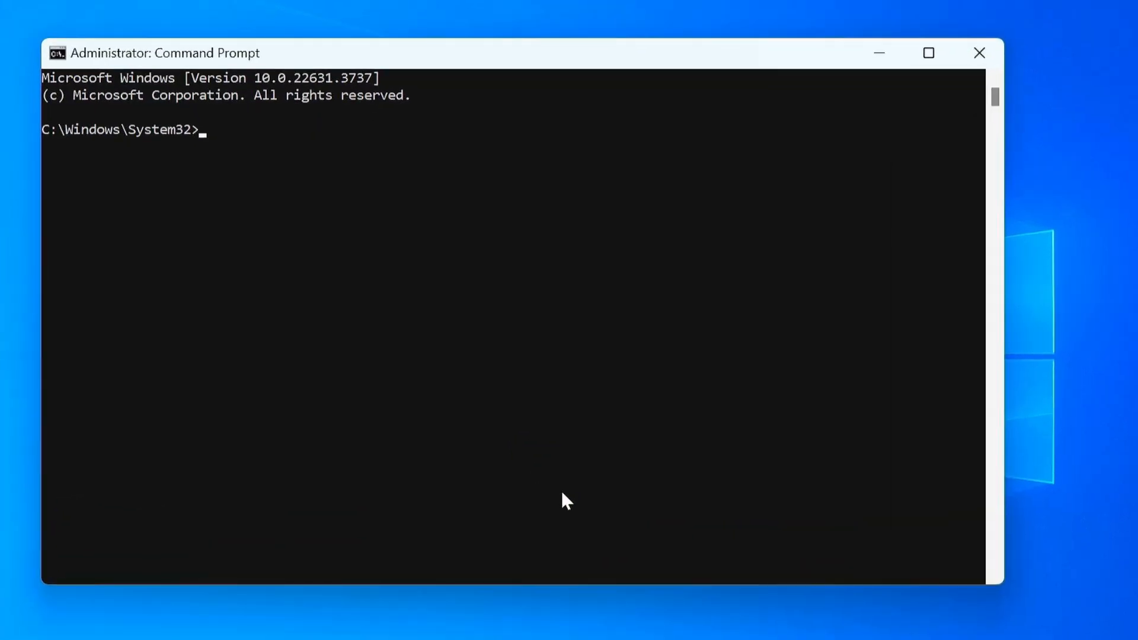
text(diskpart)
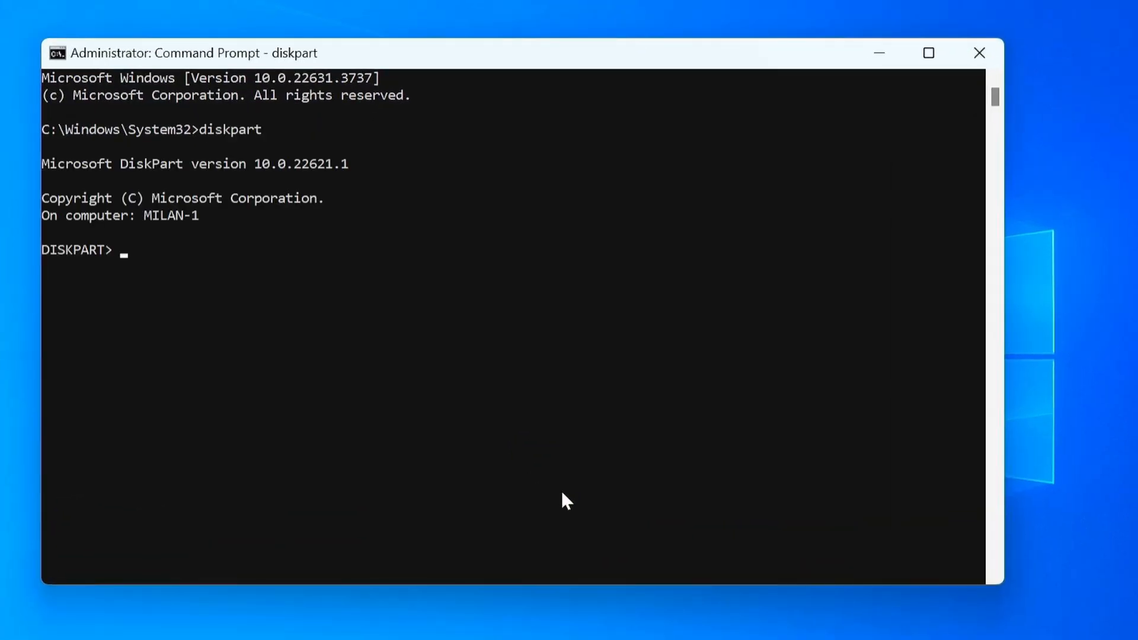
text(list disk)
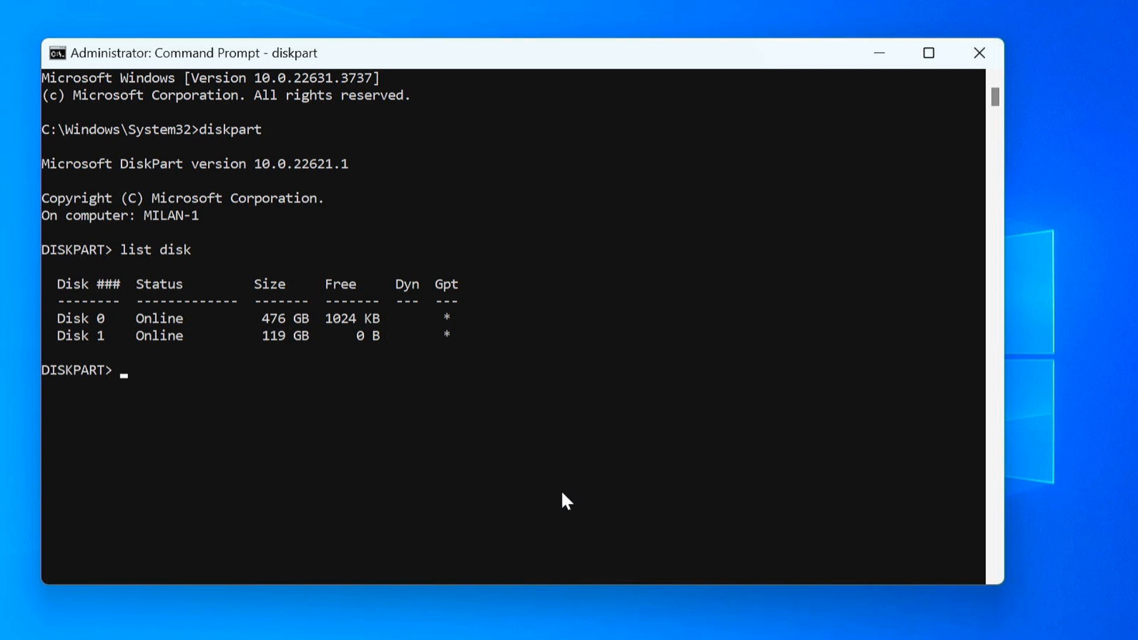
text(select disk 0)
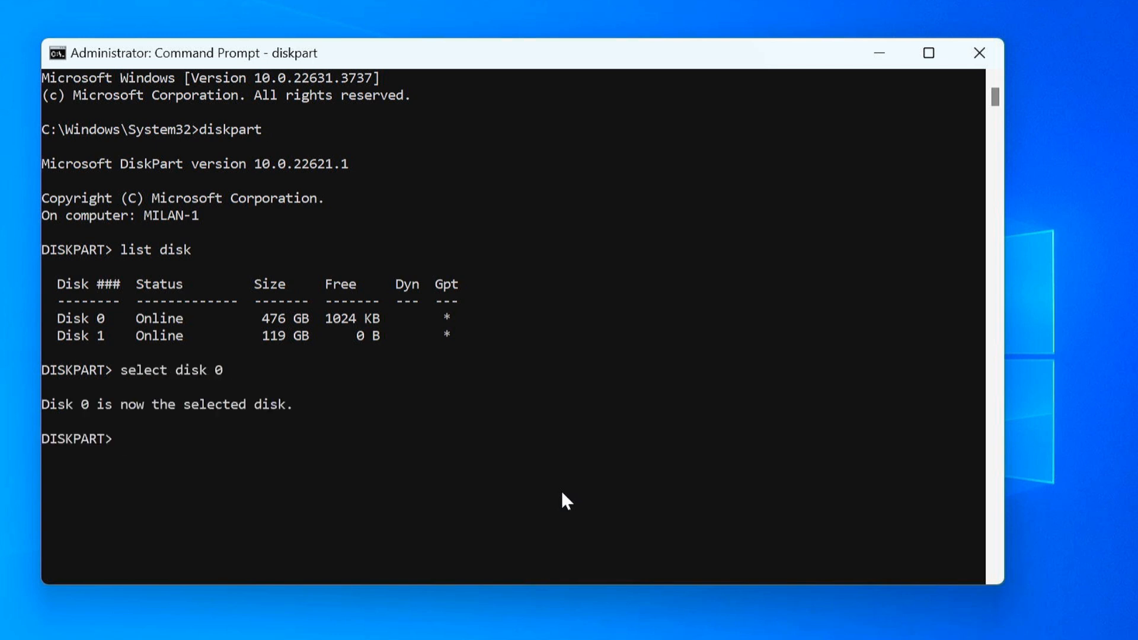
- Clean Disk 0 and create a primary partition on it
text(clean)
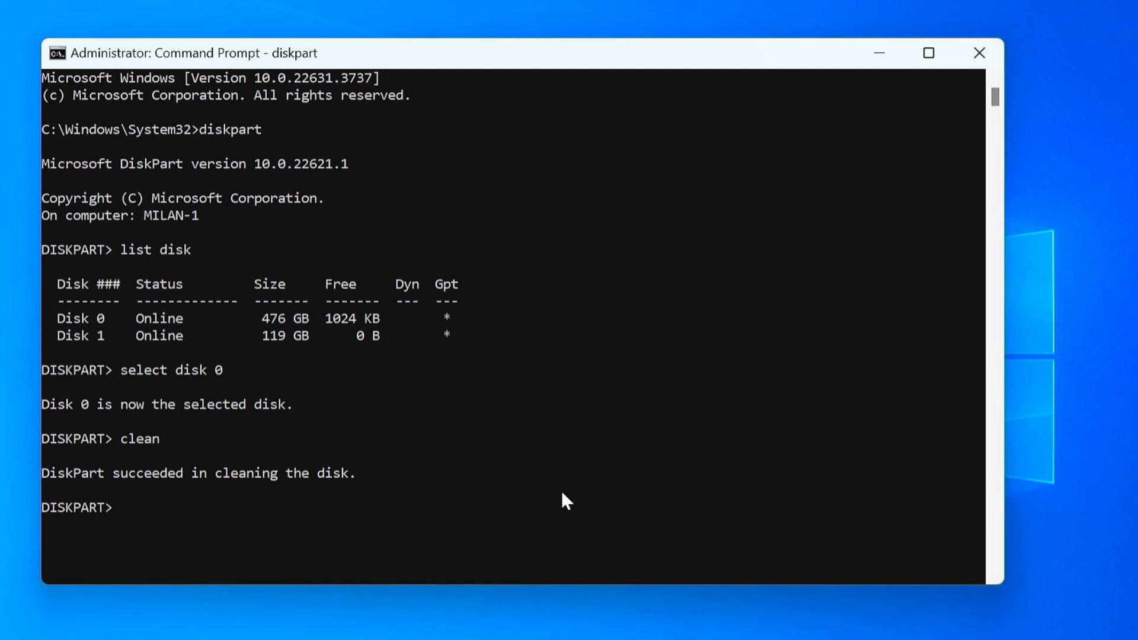
text(create)
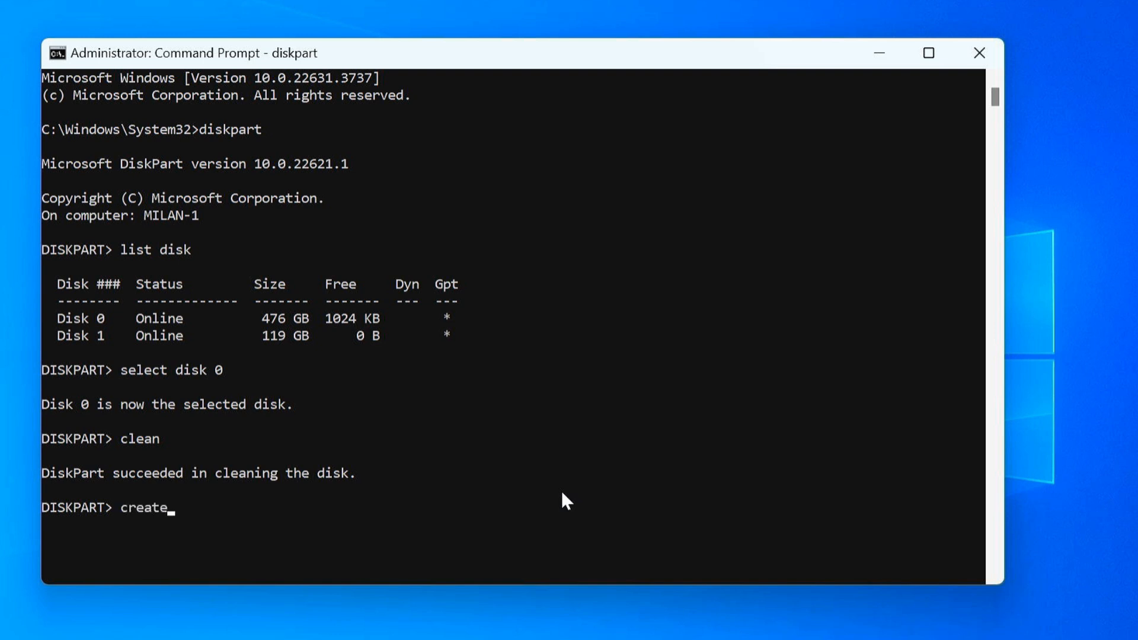
text(partition p)
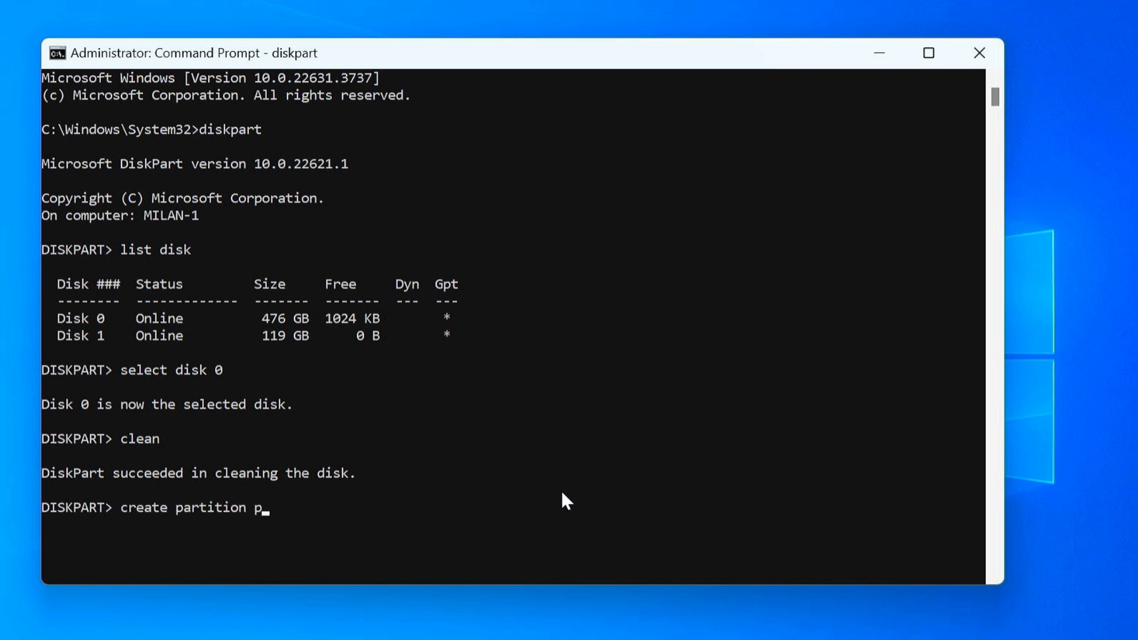
text(rimary)
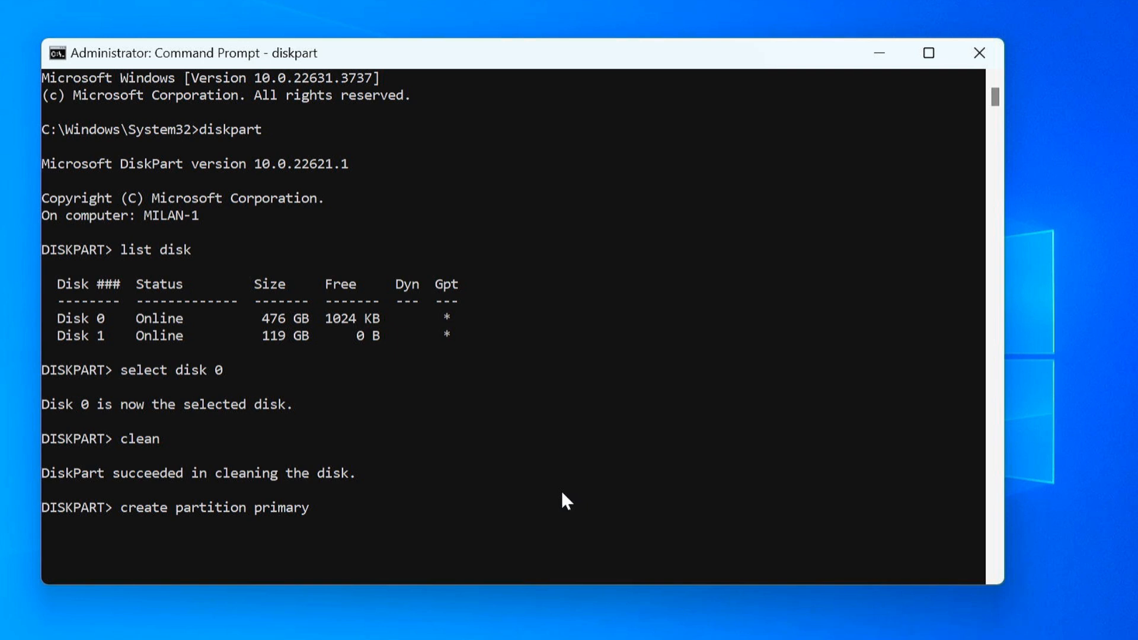
- Quick-format the partition as NTFS, assign it D:, and close the console
text(format)
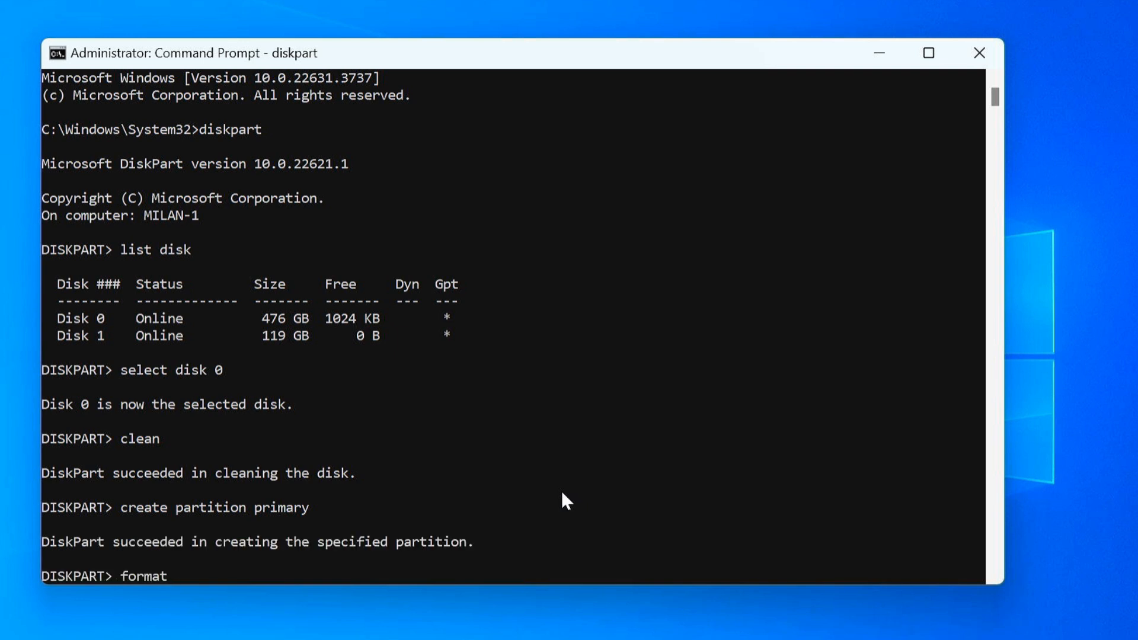
text(fs=)
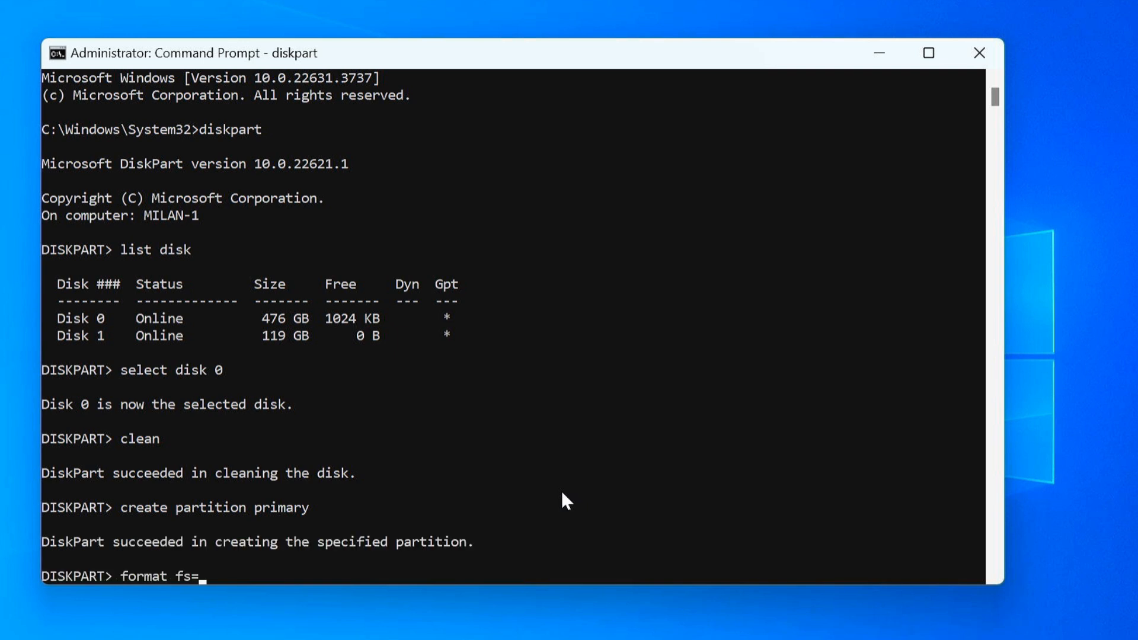
text(ntfs)
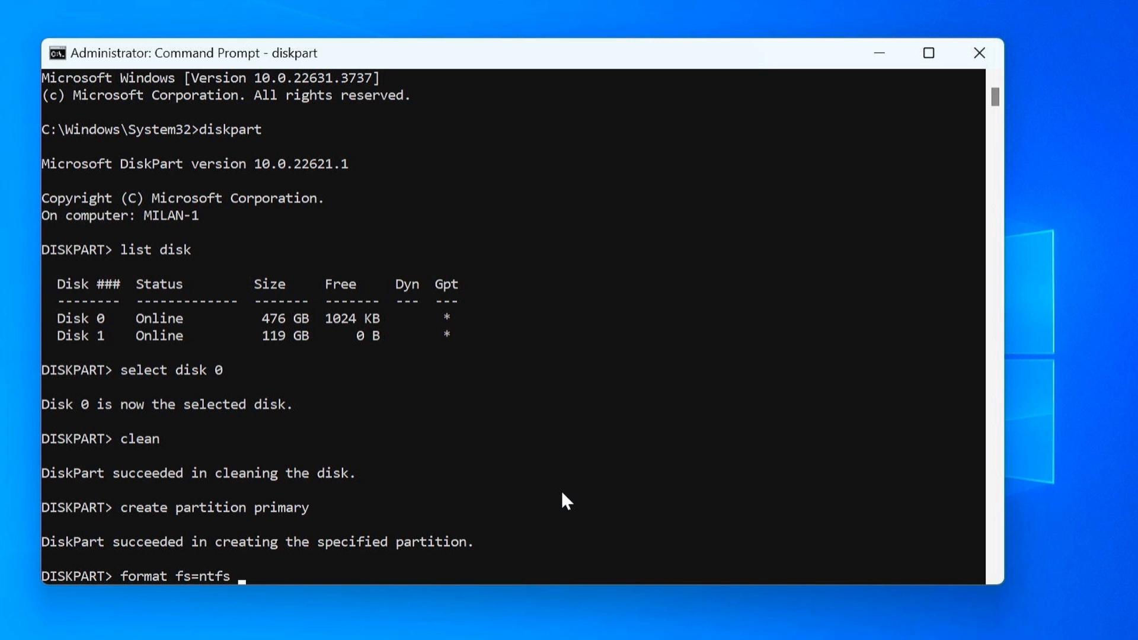
text(quick)
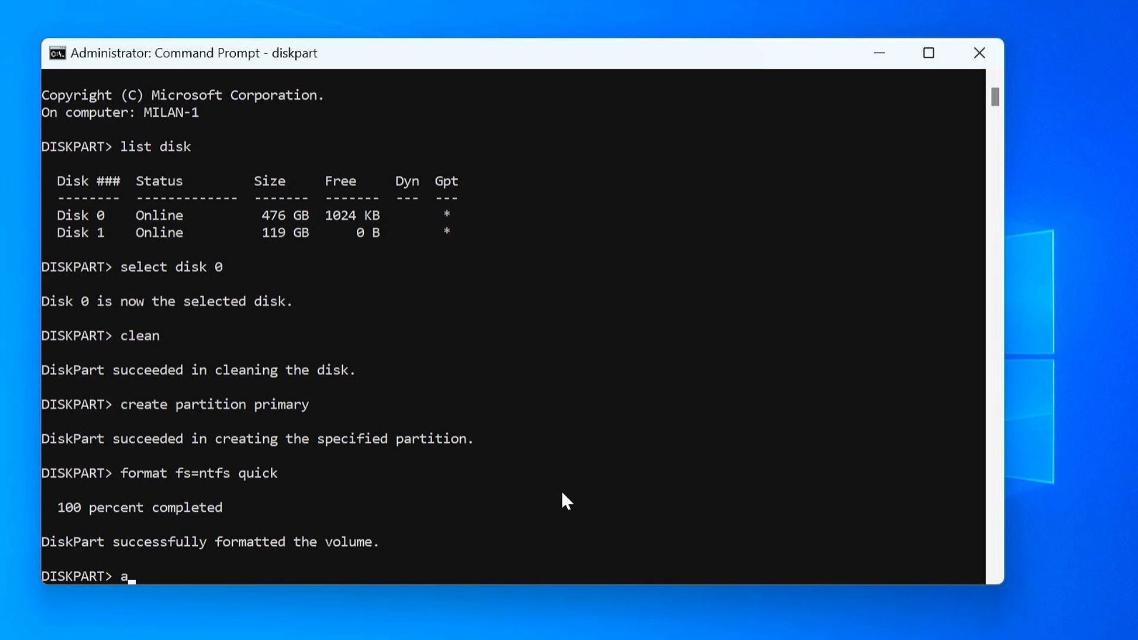
text(ssign)
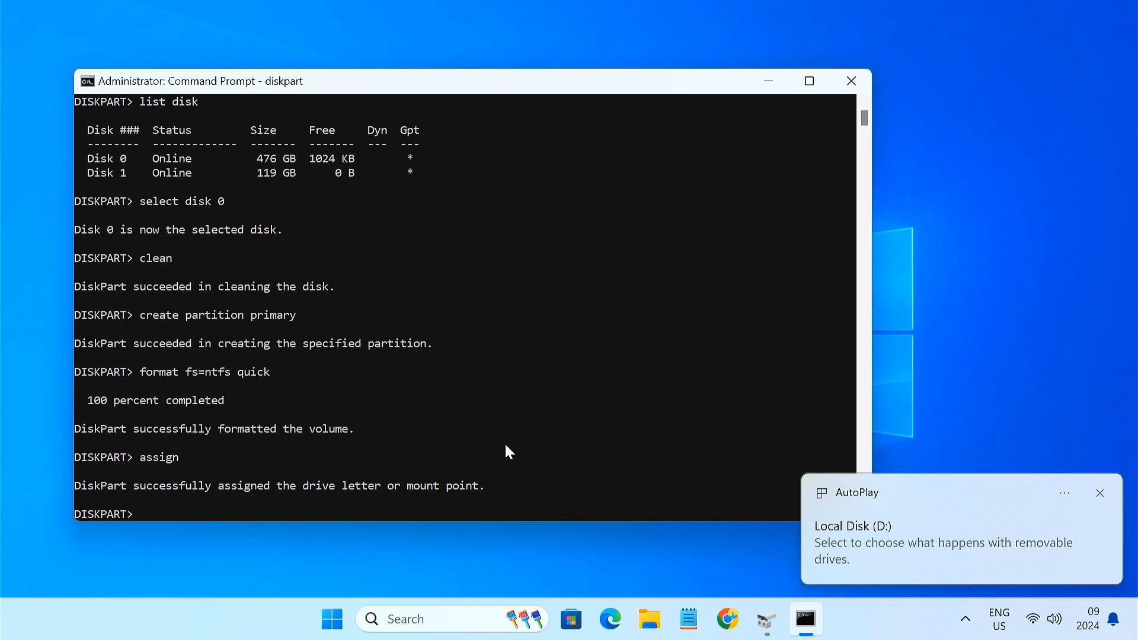
click(850, 81)
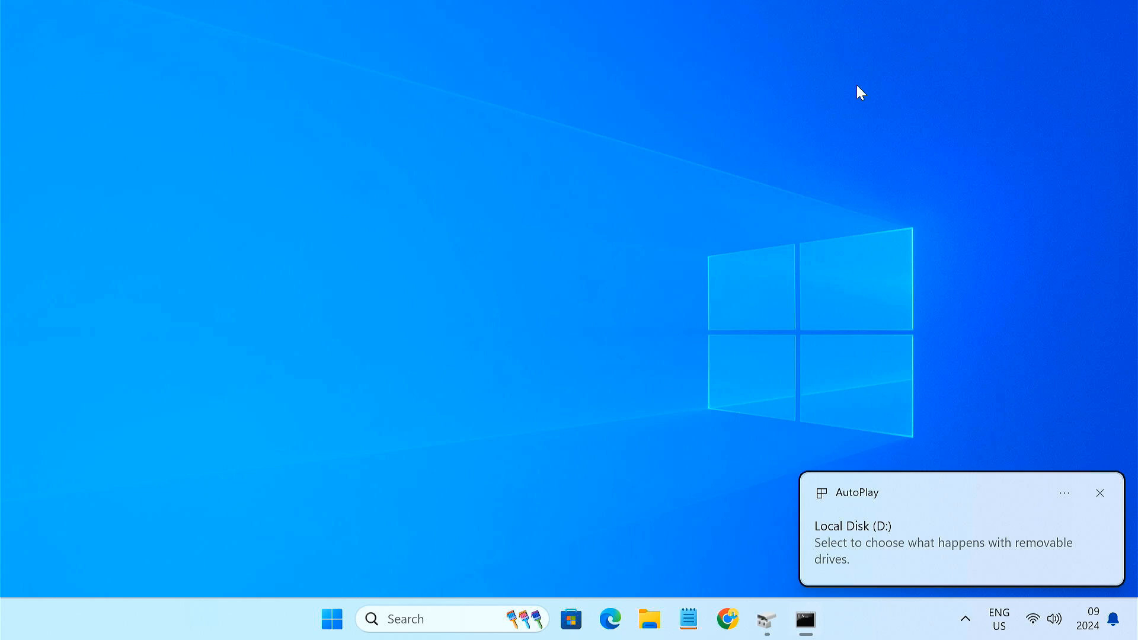
click(649, 618)
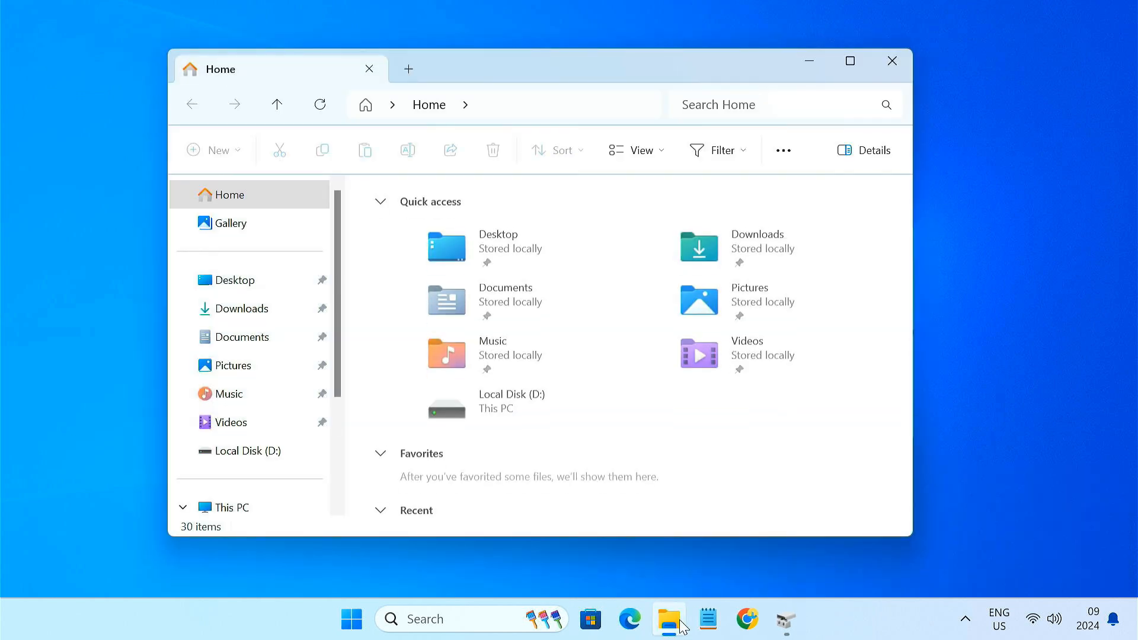
click(229, 507)
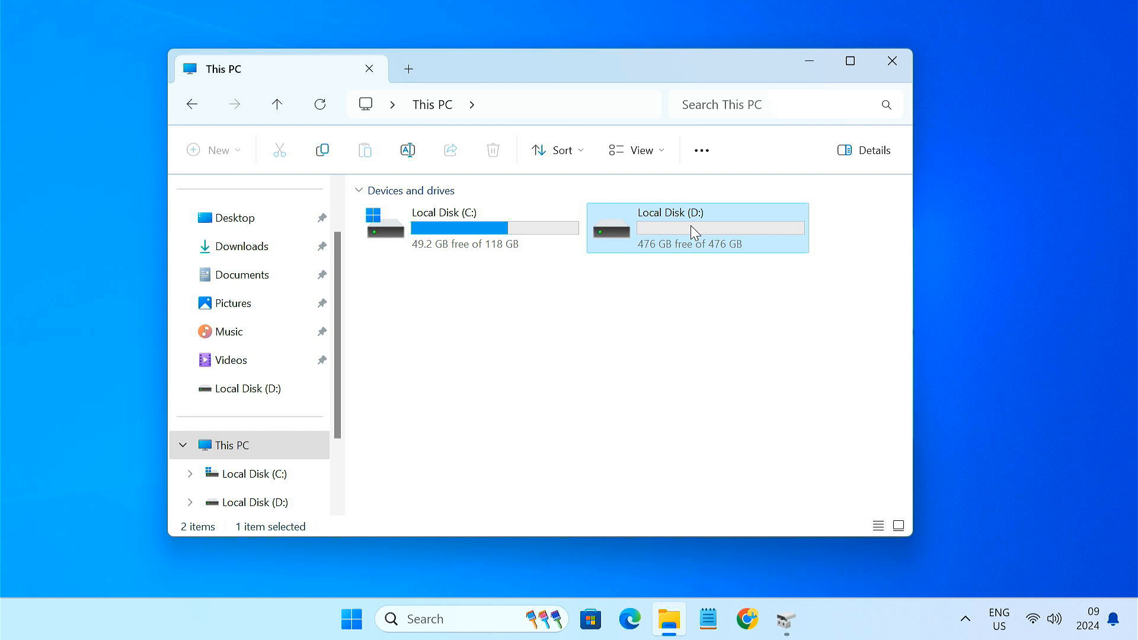
double_click(693, 227)
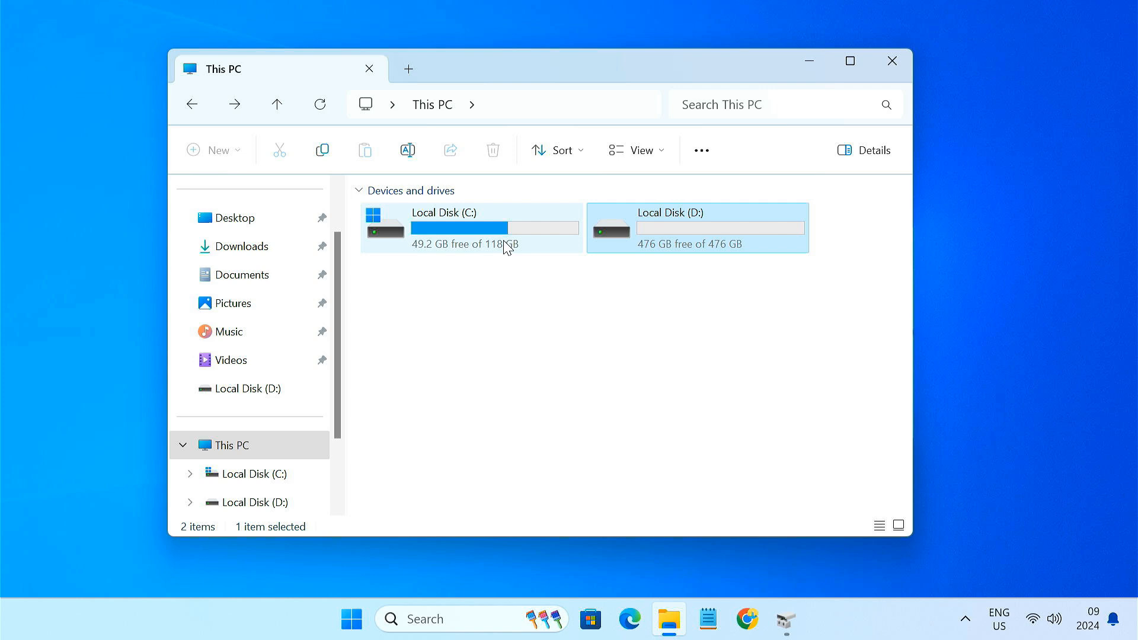
double_click(445, 227)
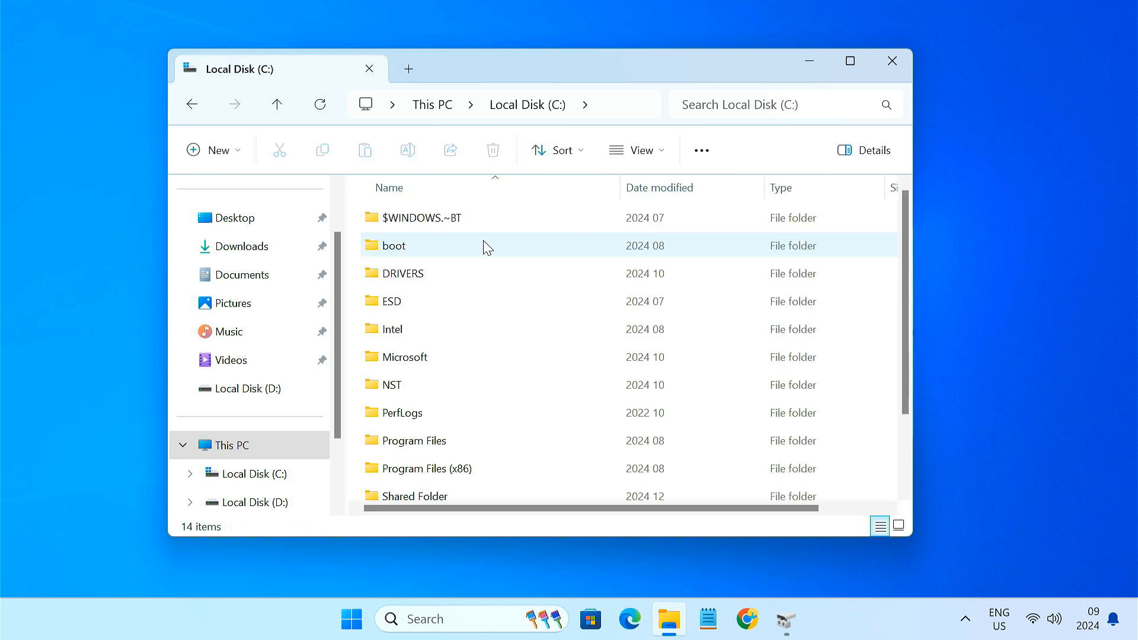
click(191, 104)
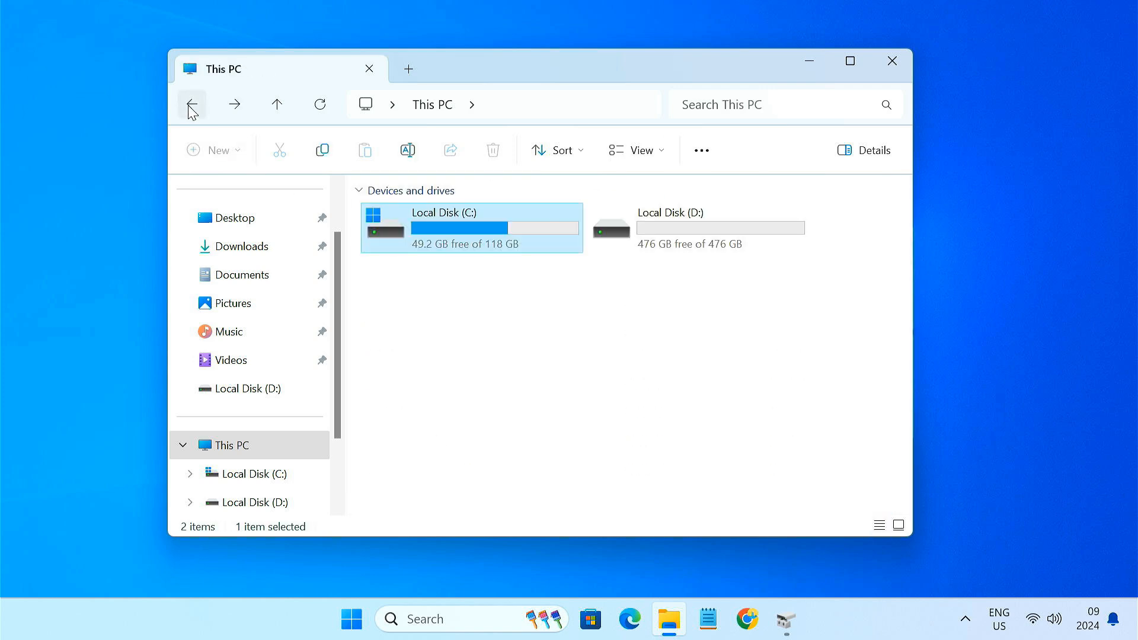
click(891, 61)
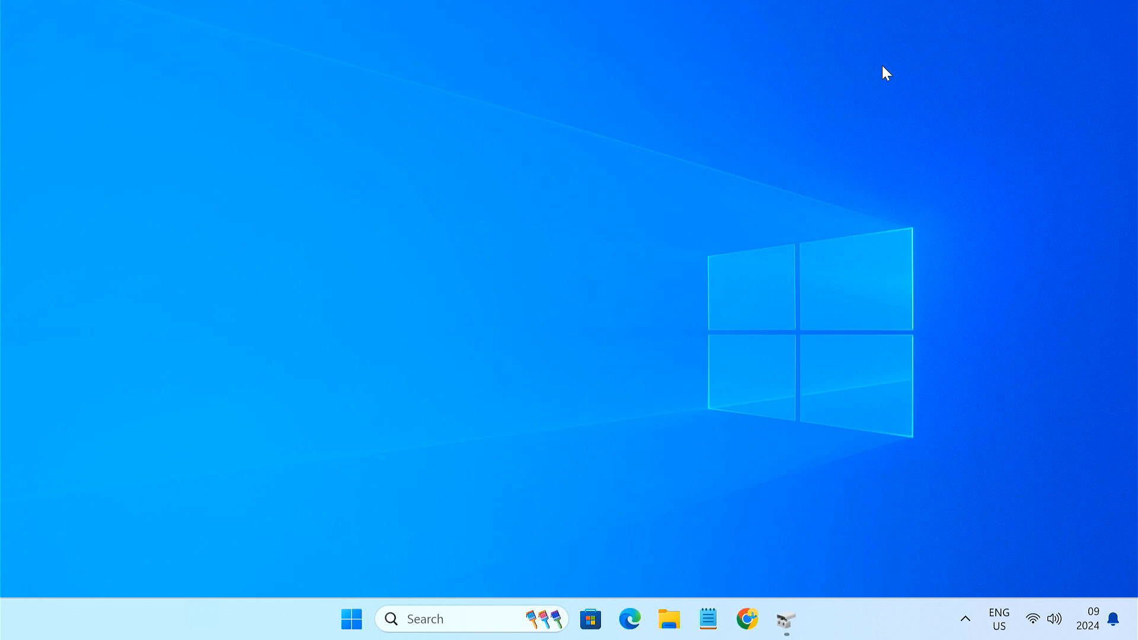